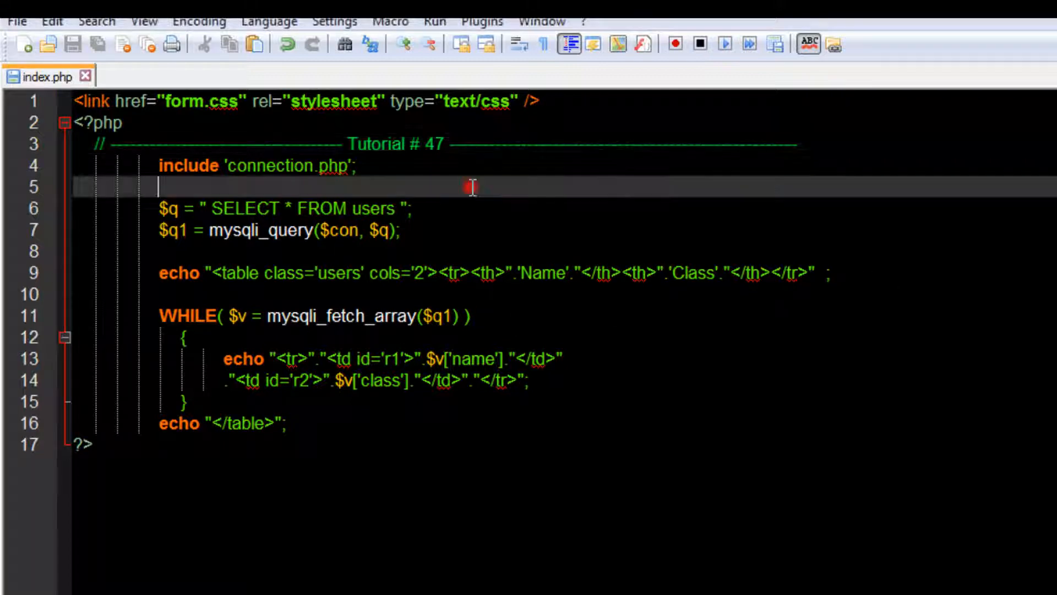
# - Insert a users row named zack with class ICS
pyautogui.click(409, 208)
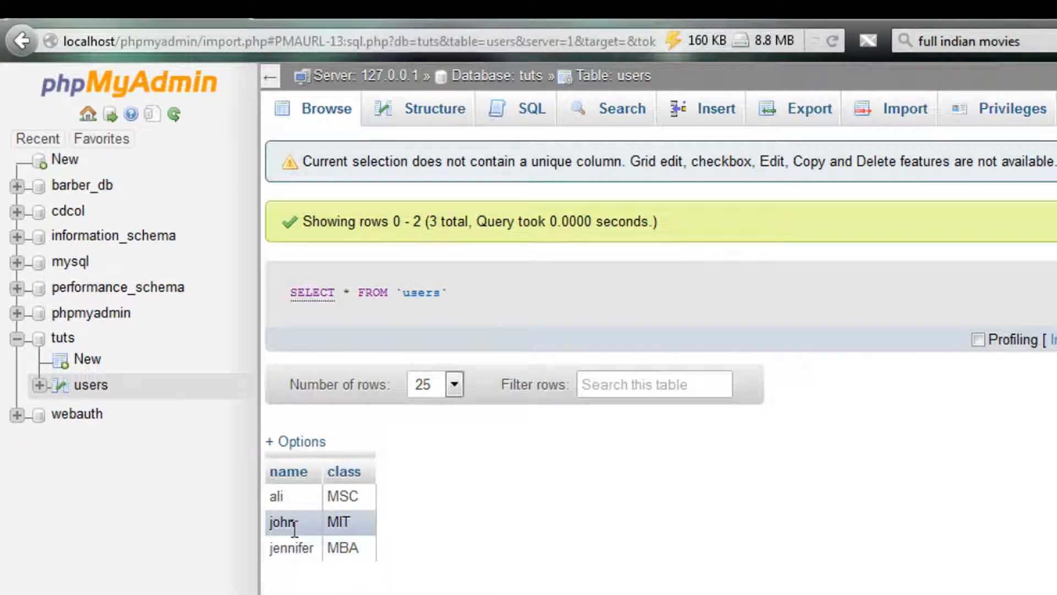
pyautogui.moveTo(289, 470)
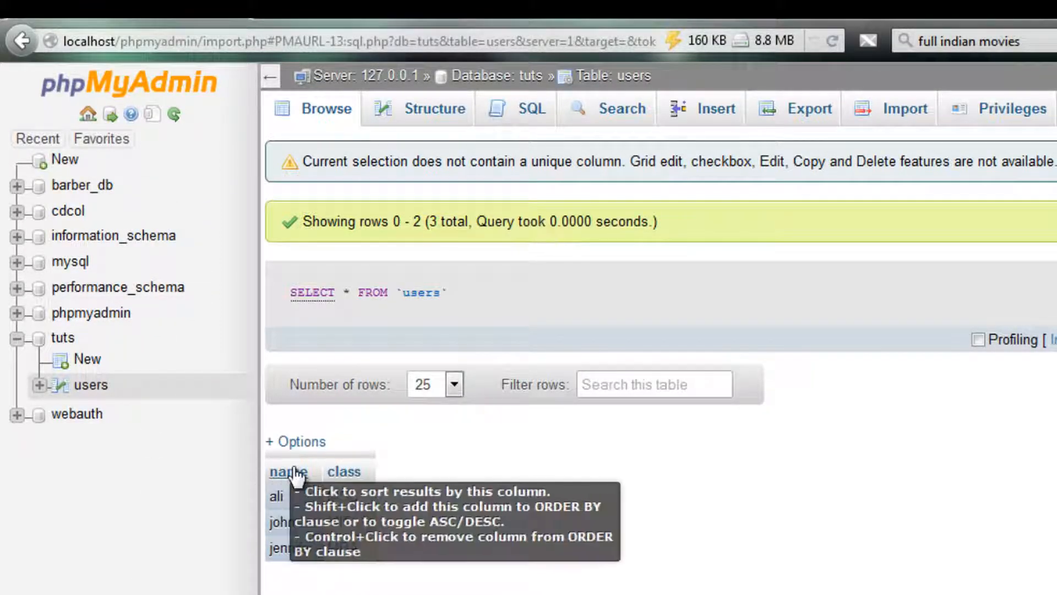
pyautogui.moveTo(717, 124)
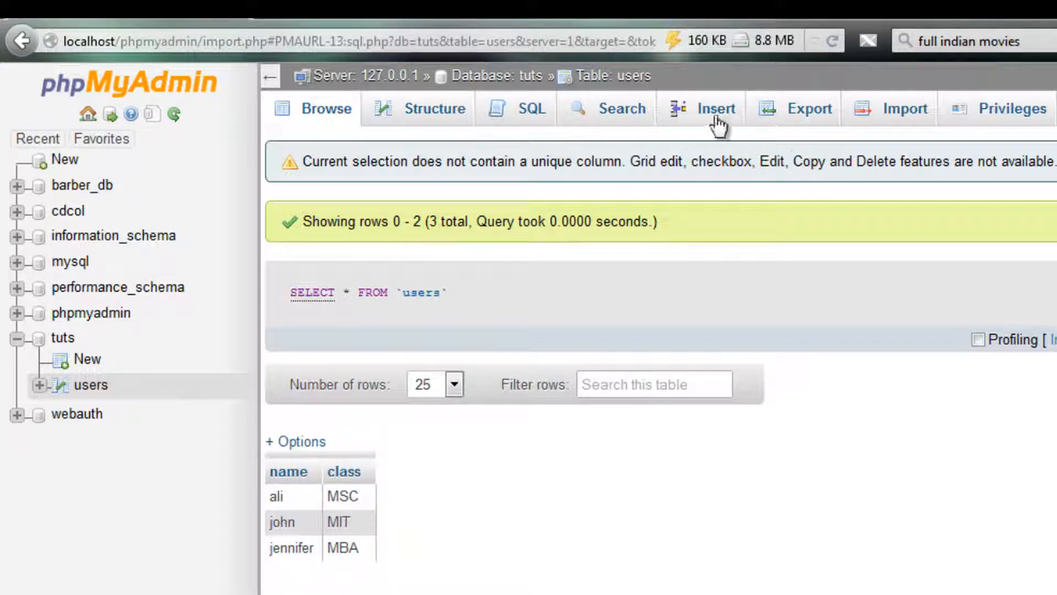
pyautogui.click(716, 108)
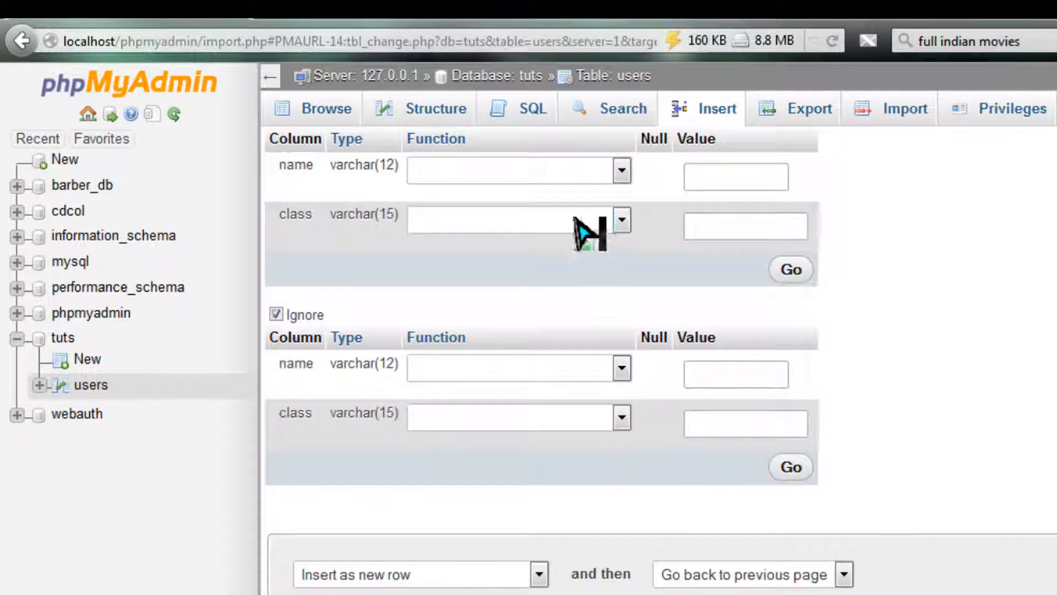
pyautogui.click(735, 176)
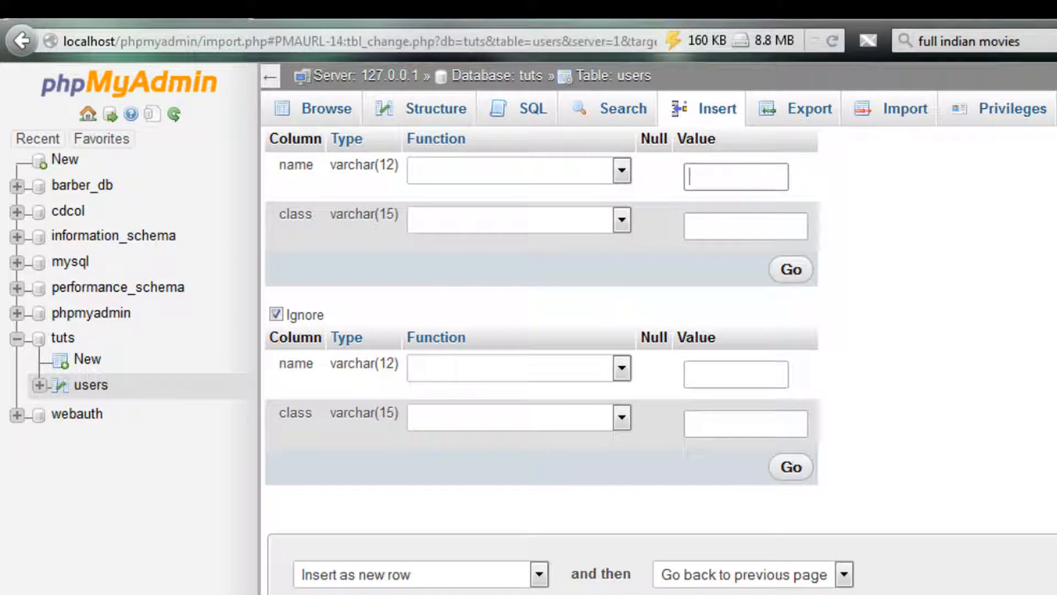
pyautogui.write('j')
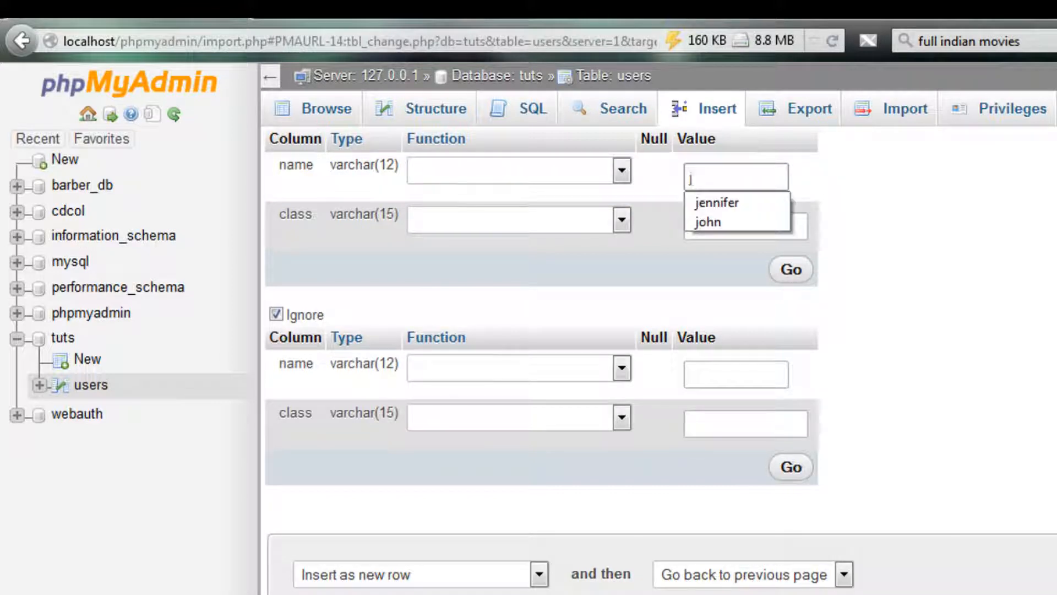
pyautogui.write('zack')
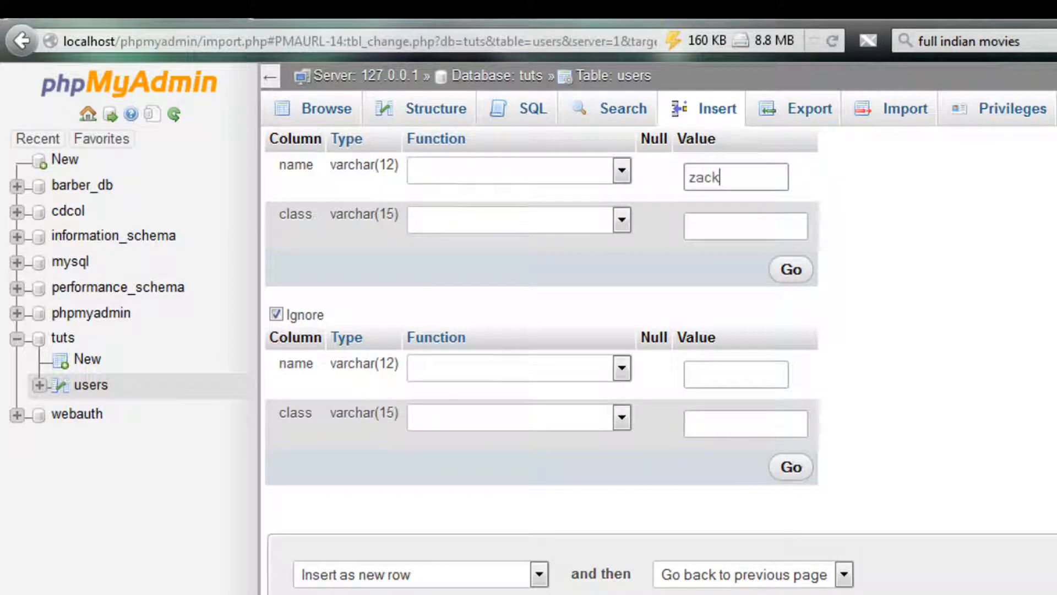
pyautogui.click(745, 225)
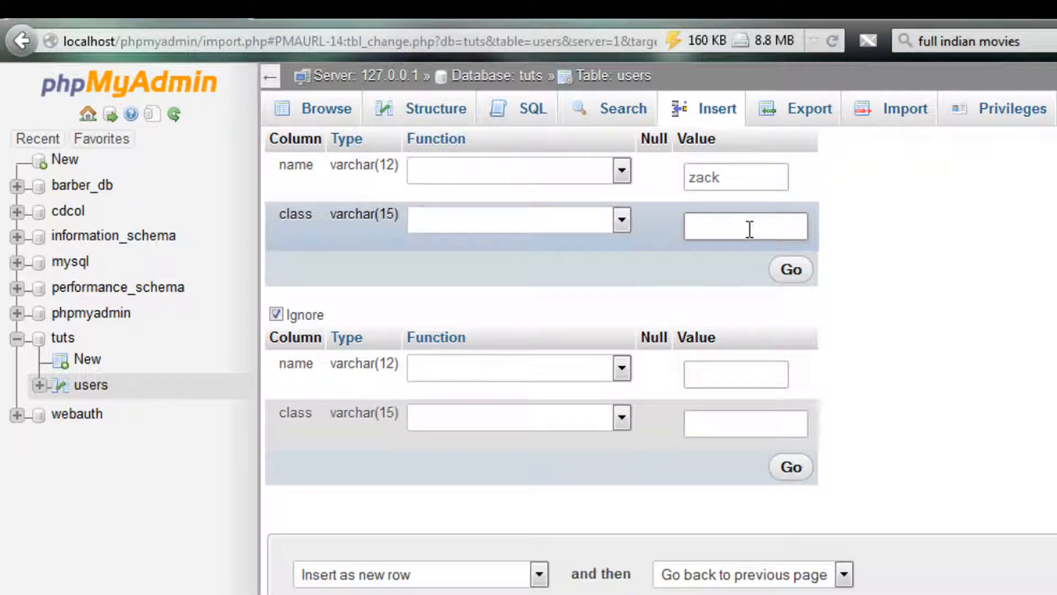
pyautogui.write('ICS')
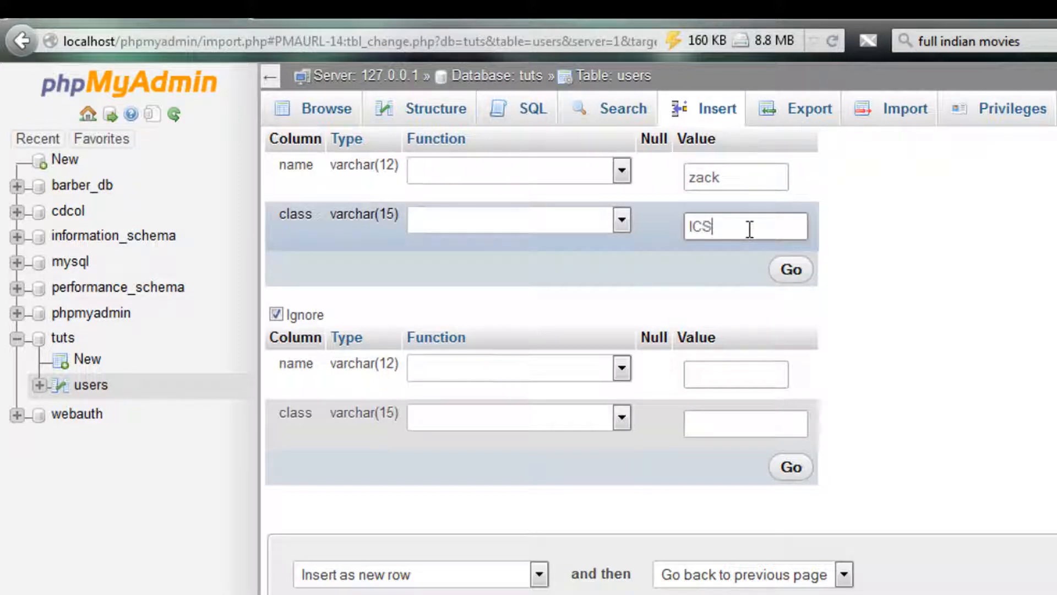
pyautogui.click(791, 269)
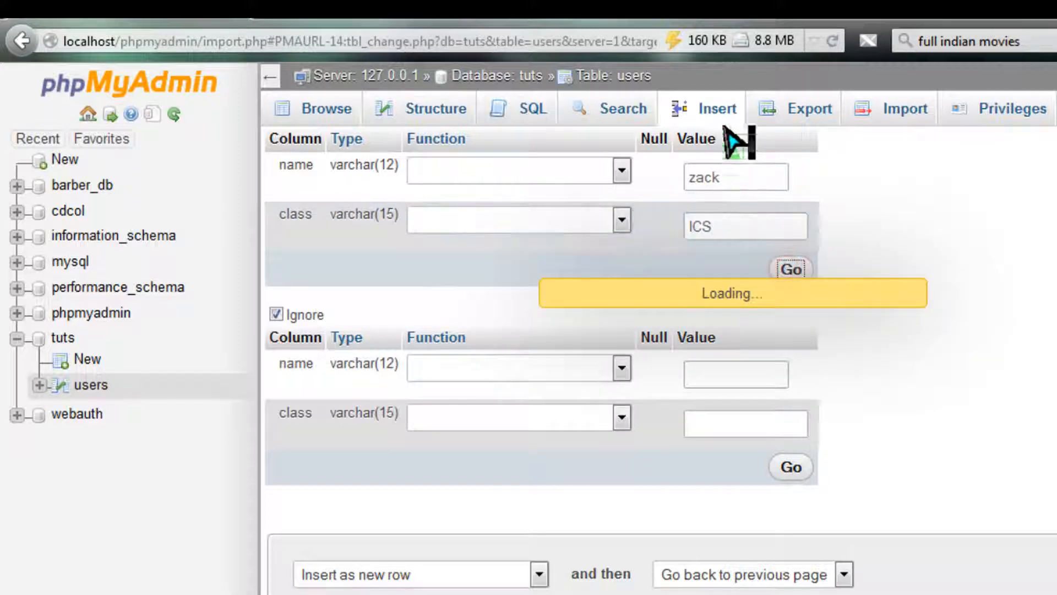
# - Insert a users row named Brook with class KMT
pyautogui.click(790, 269)
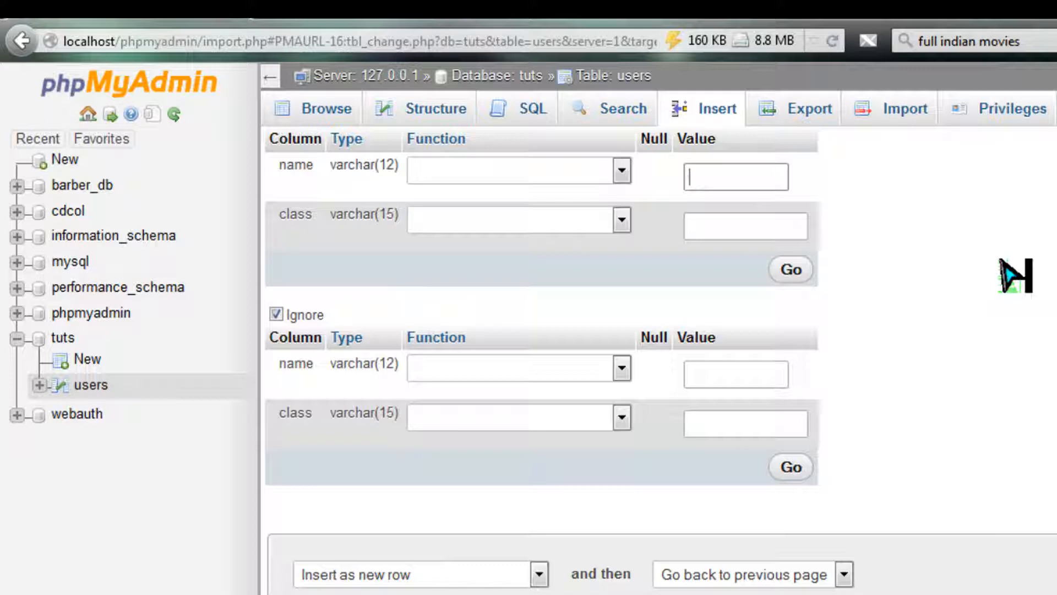
pyautogui.write('B')
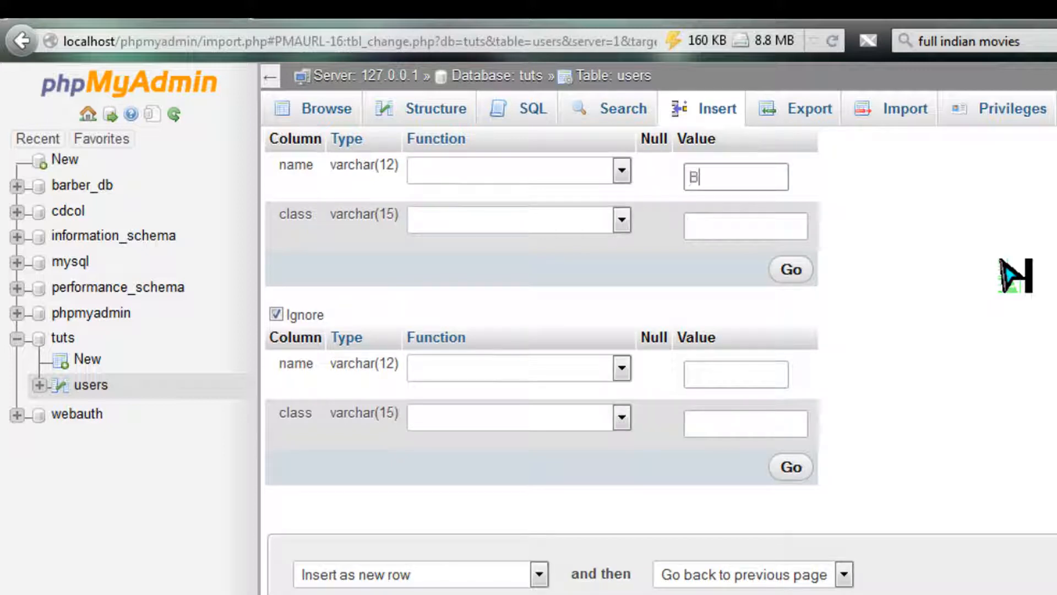
pyautogui.write('rook')
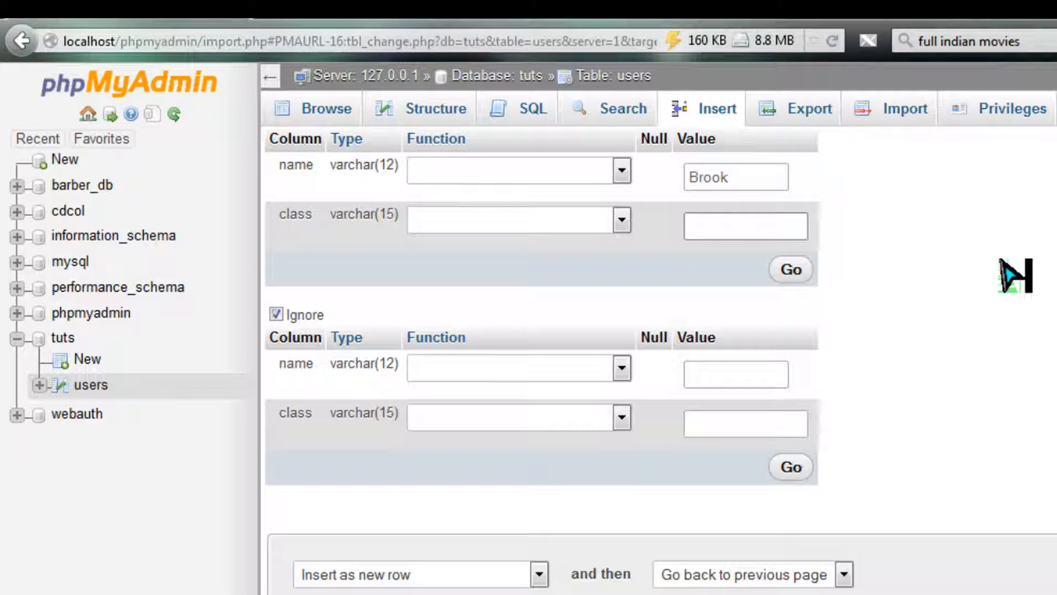
pyautogui.write('KMT')
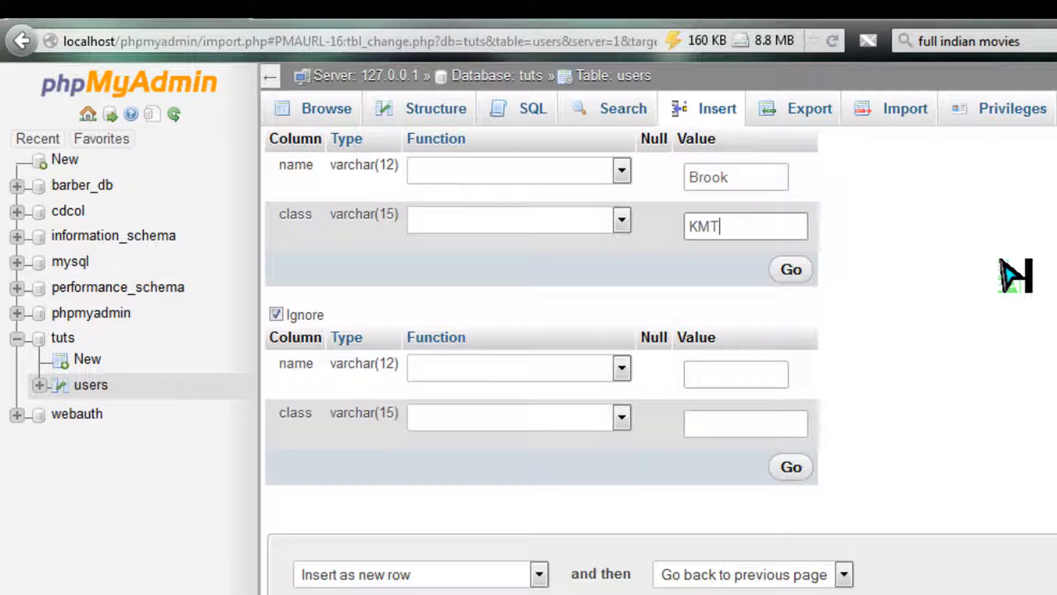
pyautogui.click(791, 269)
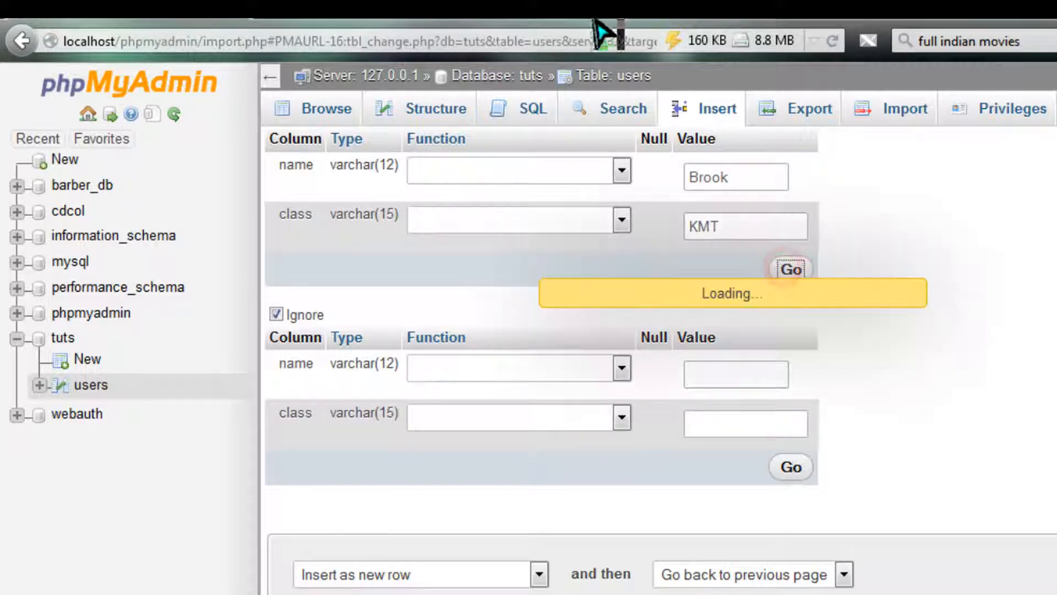
# - Insert a users row named Pleasta with class JBM
pyautogui.click(791, 268)
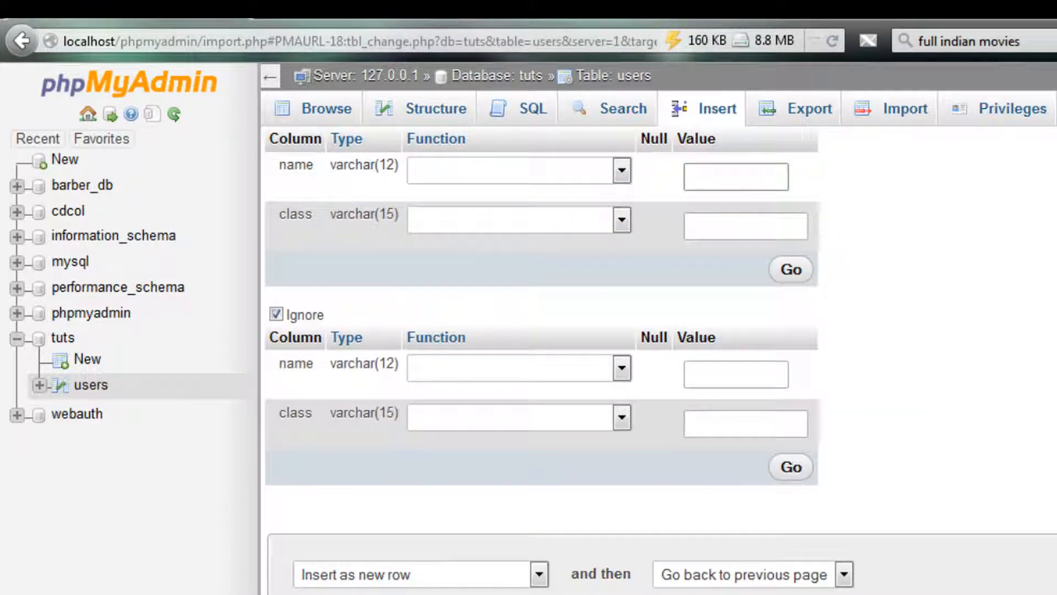
pyautogui.write('P')
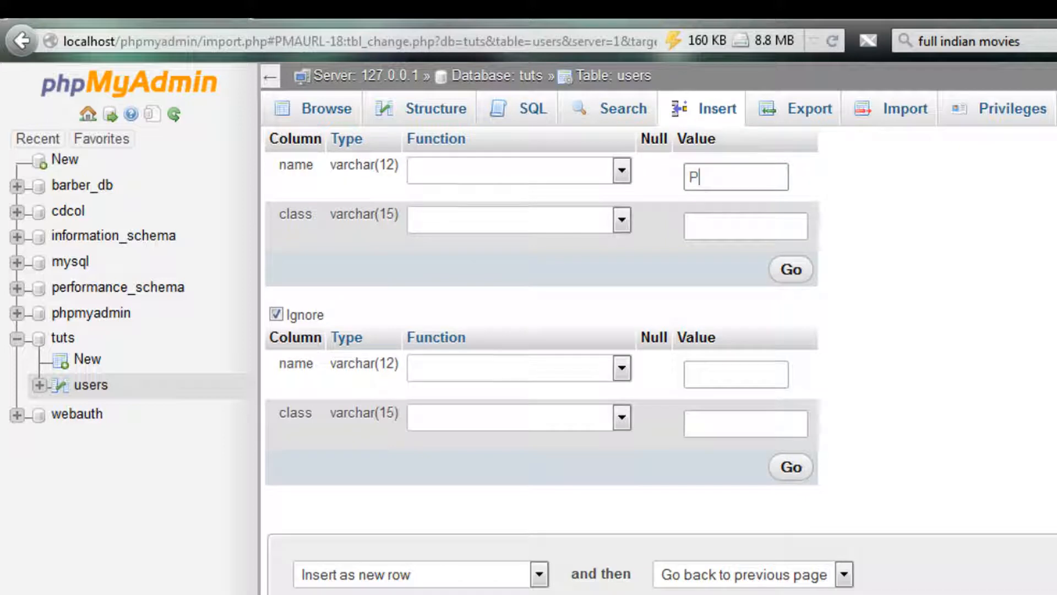
pyautogui.write('leasta')
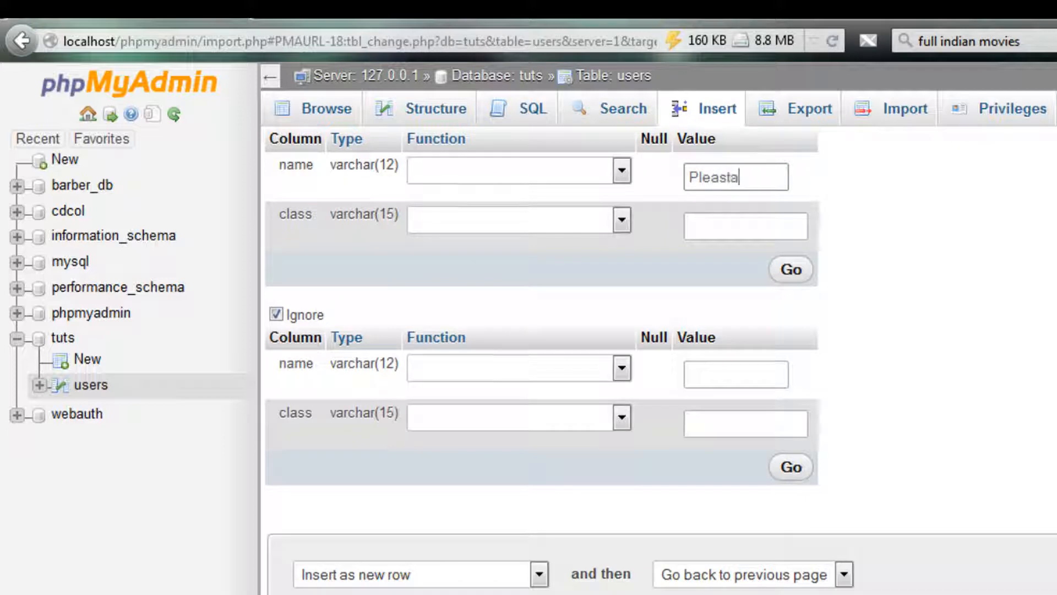
pyautogui.click(746, 225)
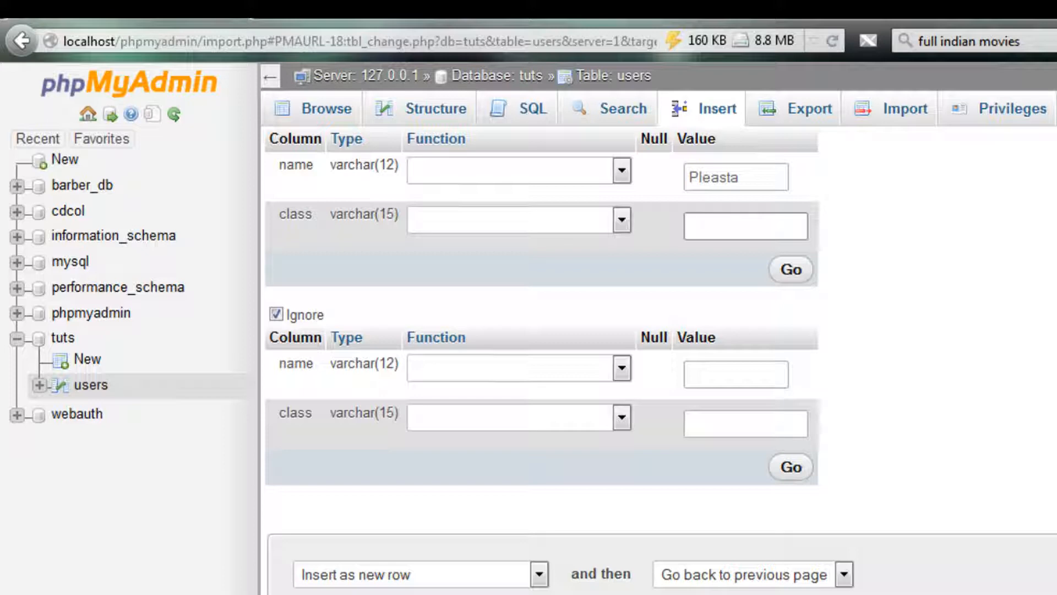
pyautogui.write('JBM')
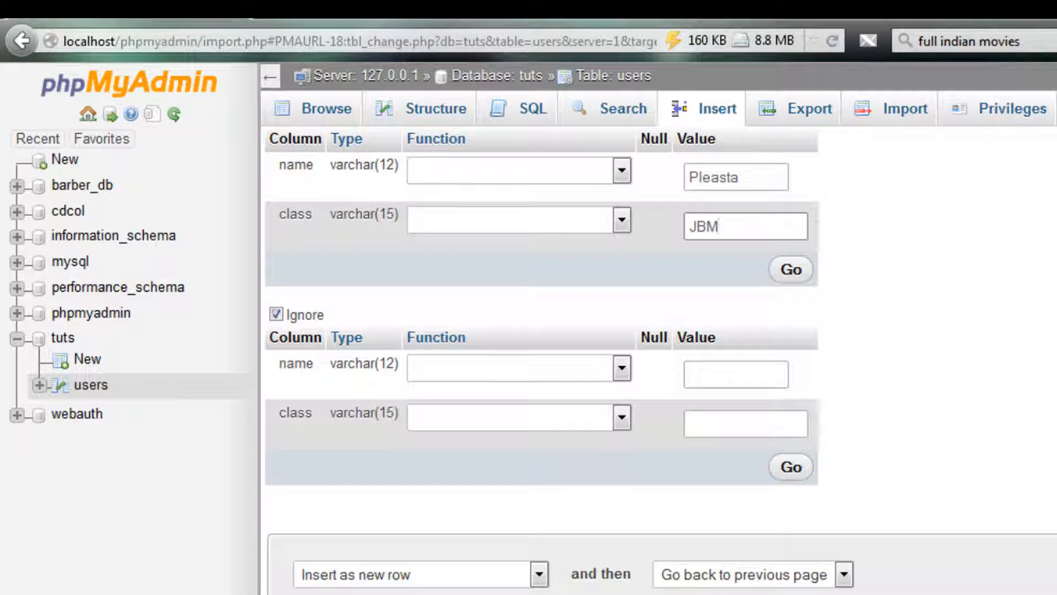
pyautogui.click(790, 269)
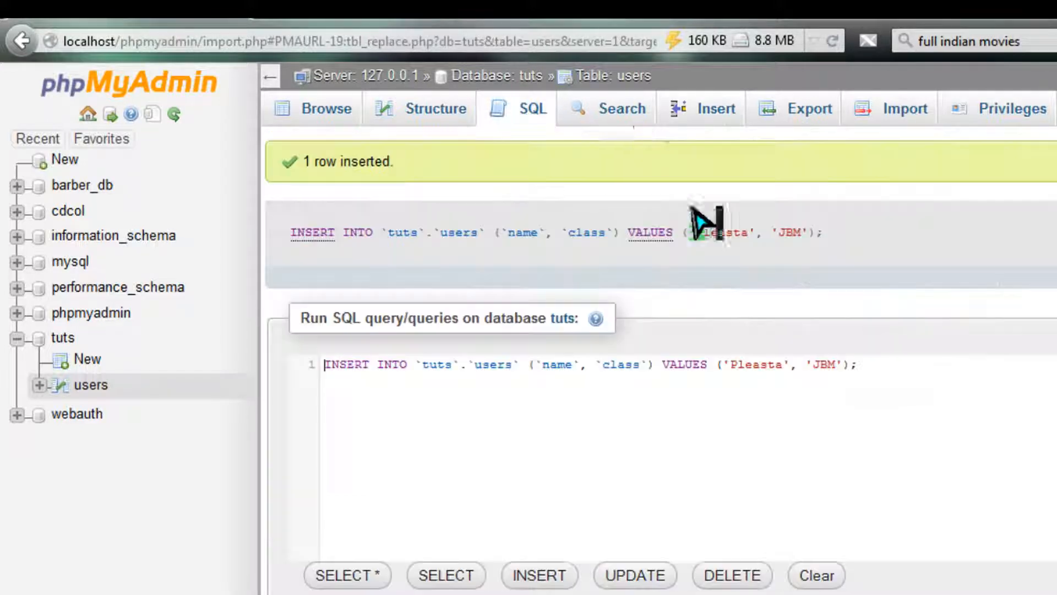
# - Insert a users row named looper with class FSC
pyautogui.click(716, 108)
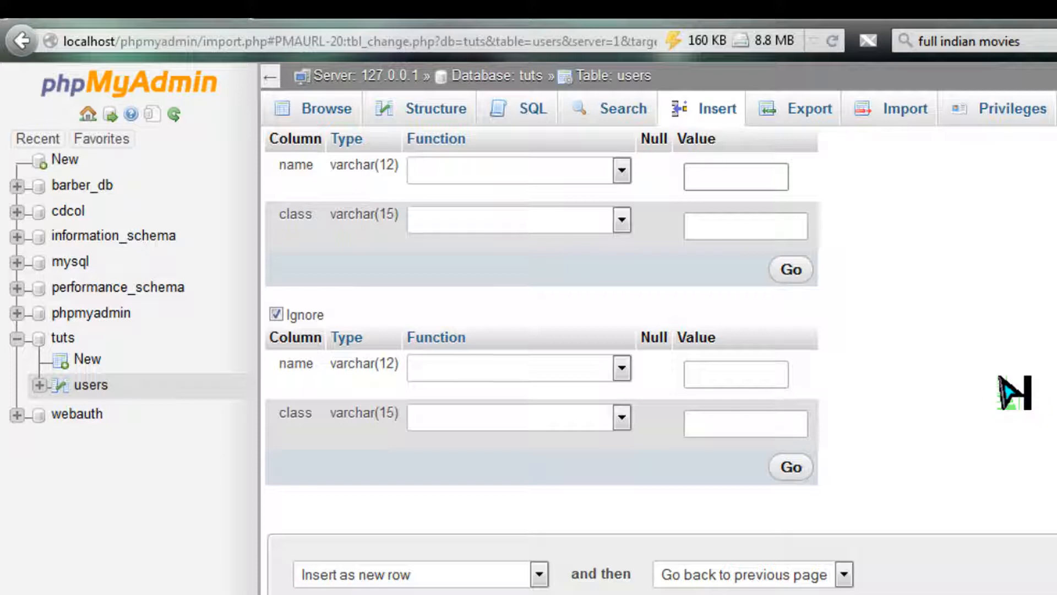
pyautogui.click(735, 176)
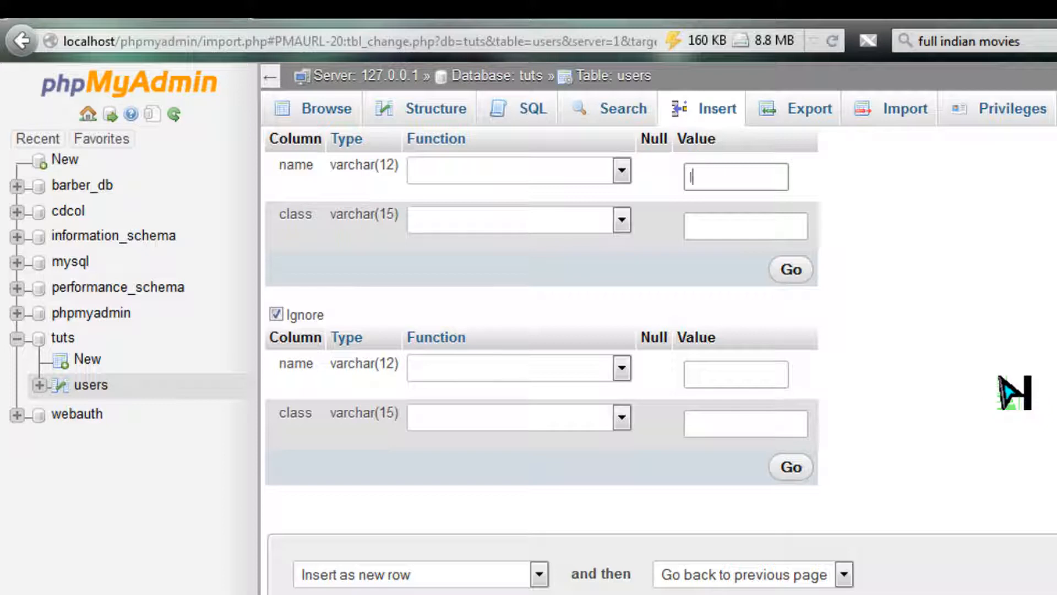
pyautogui.write('looper')
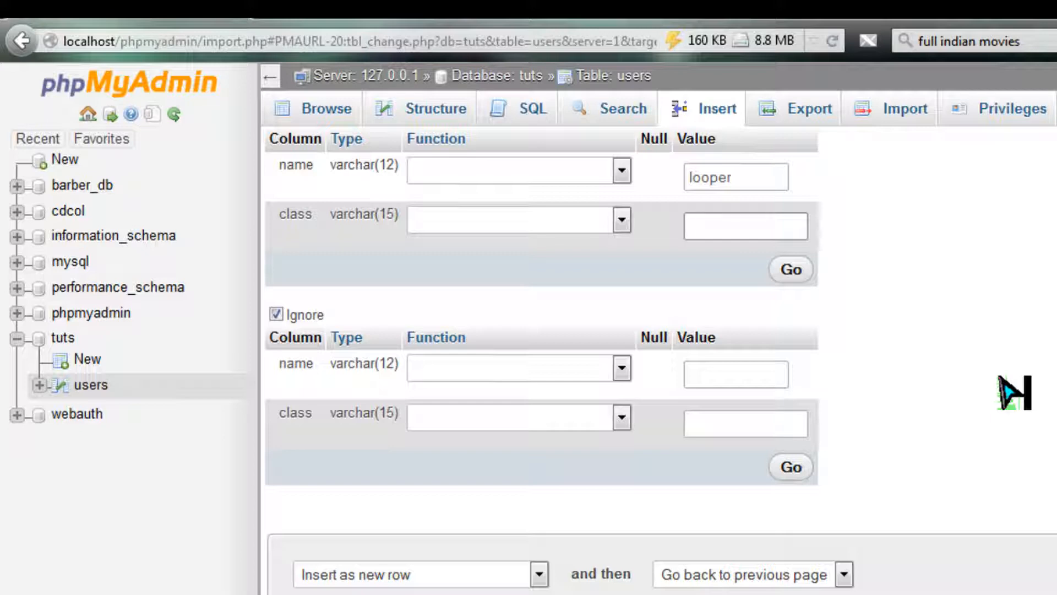
pyautogui.write('F')
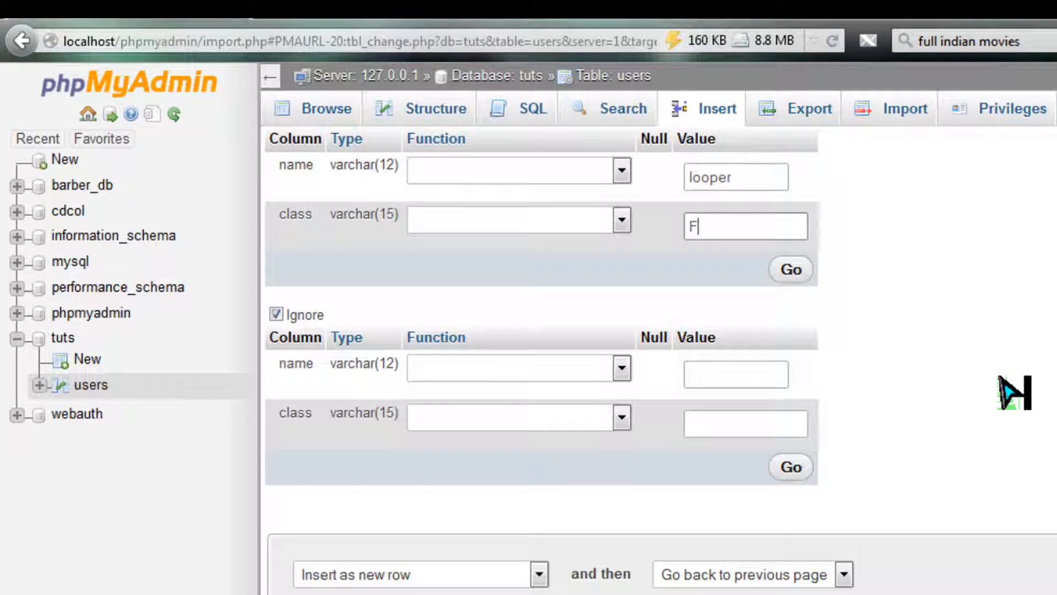
pyautogui.write('SC')
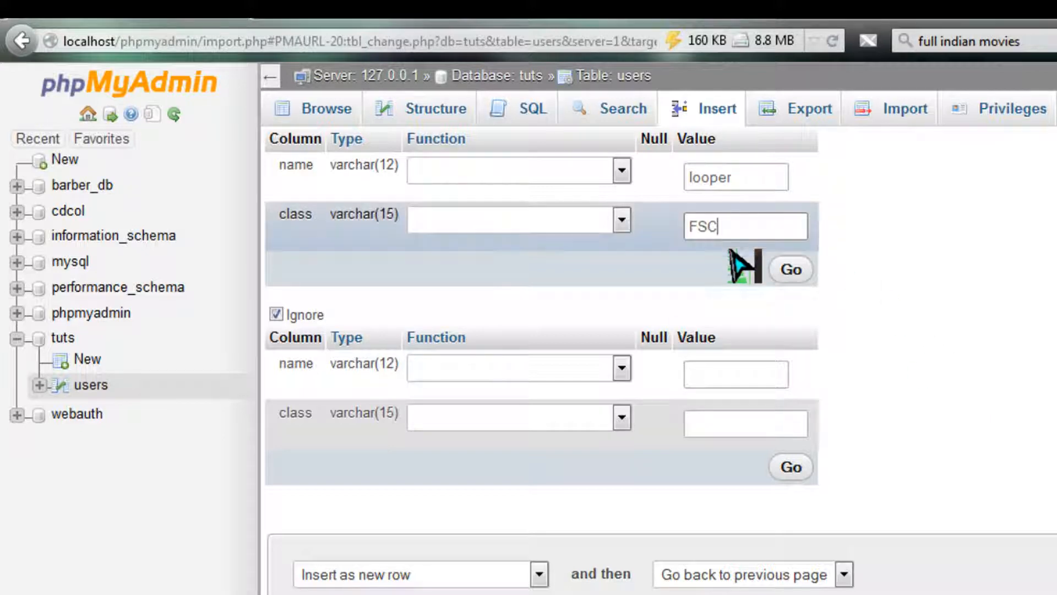
pyautogui.click(789, 269)
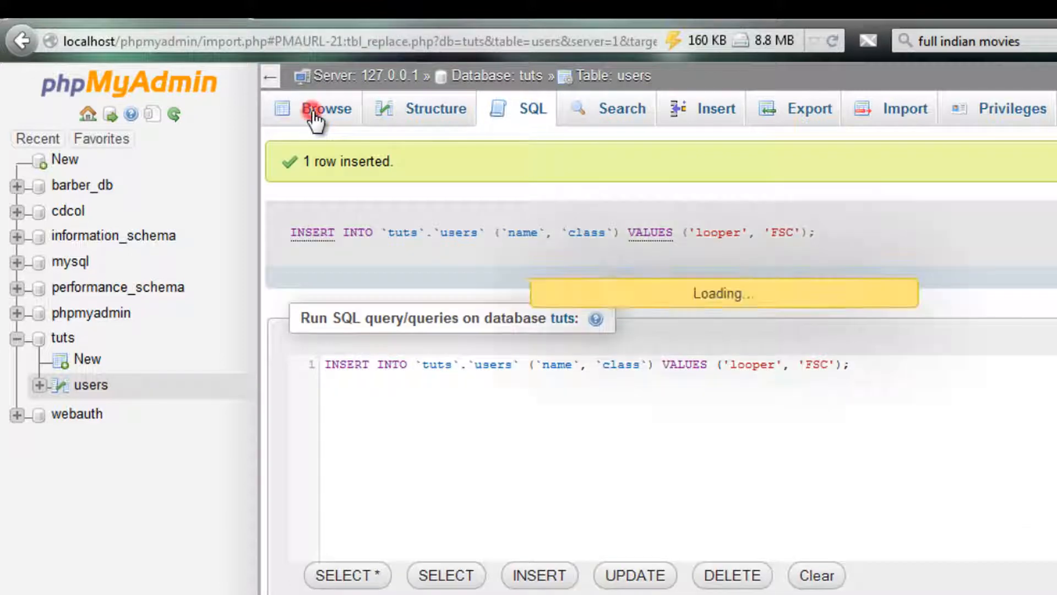
# - Browse the users table to list all seven rows
pyautogui.click(326, 109)
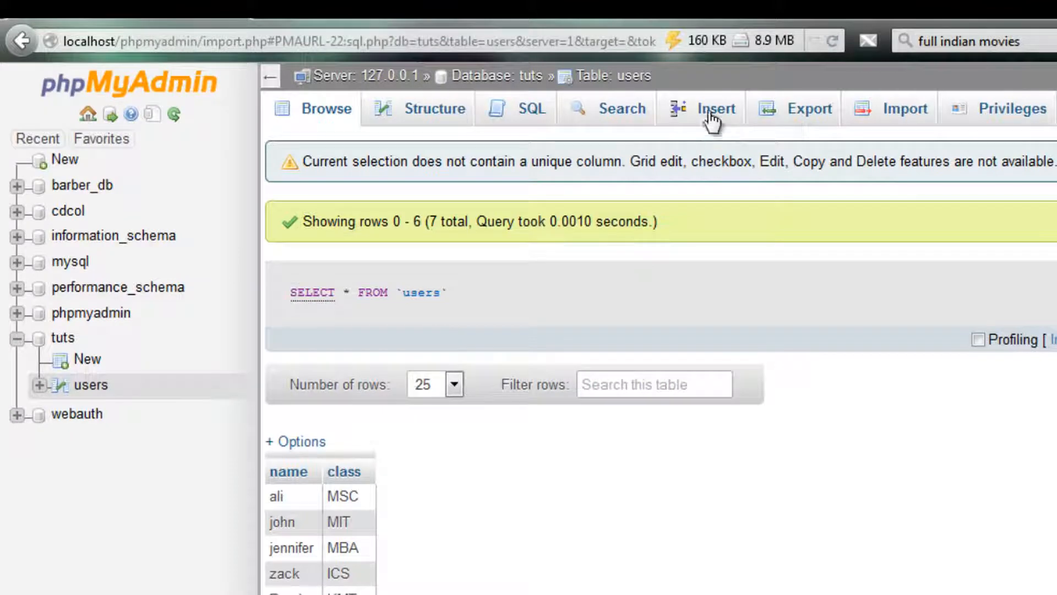
# - Insert a users row named akmal with class matric, then return to index.php
pyautogui.click(716, 109)
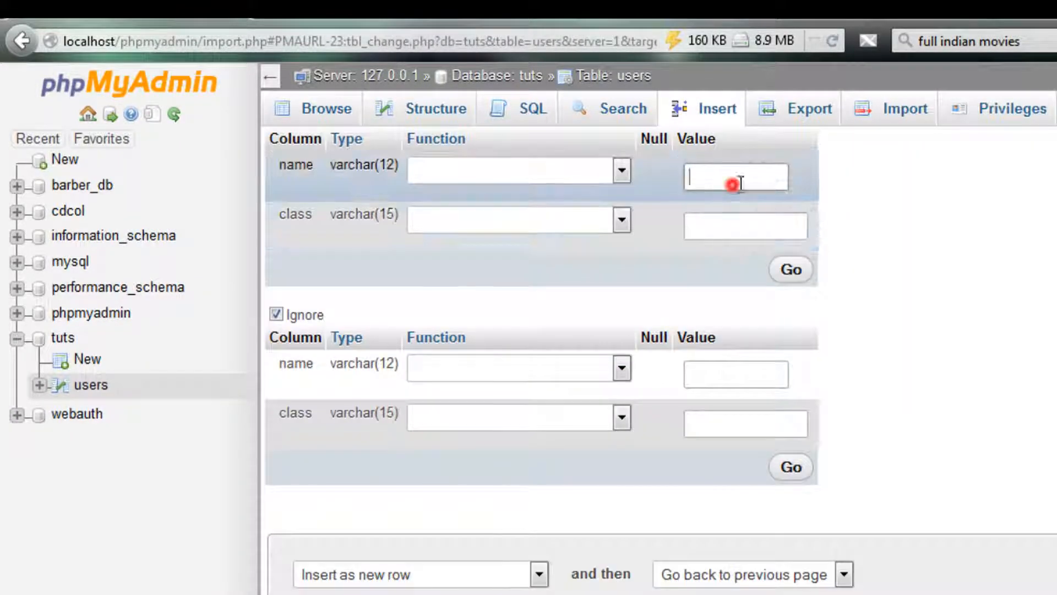
pyautogui.write('akmal')
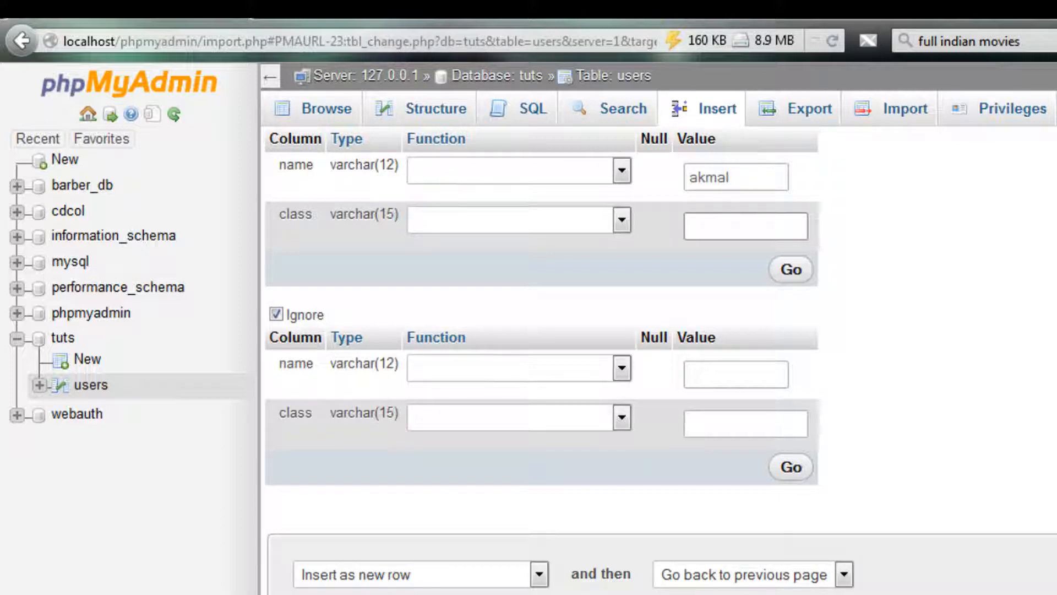
pyautogui.write('mat')
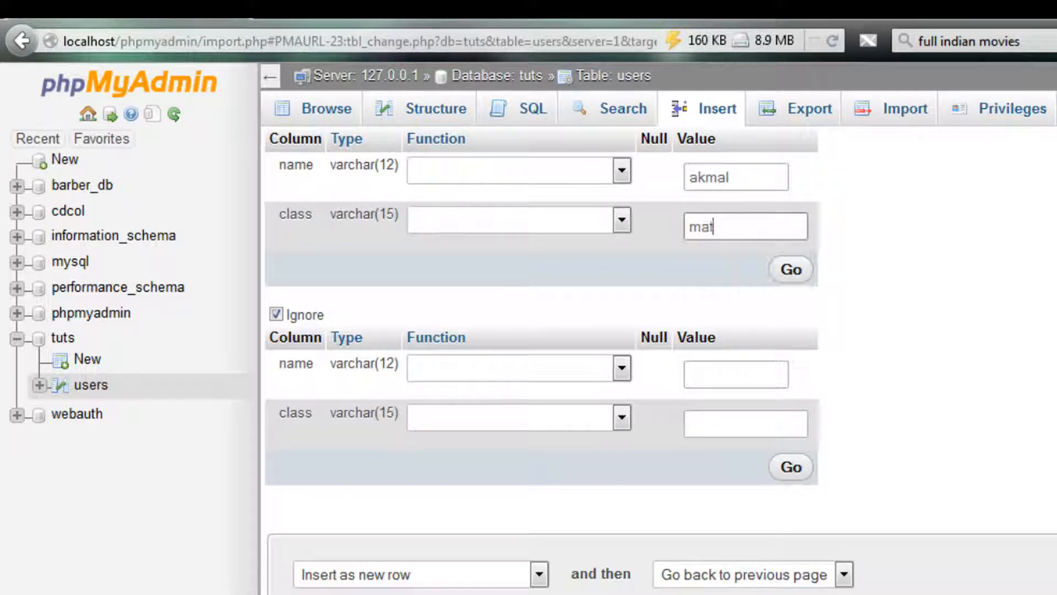
pyautogui.write('ric')
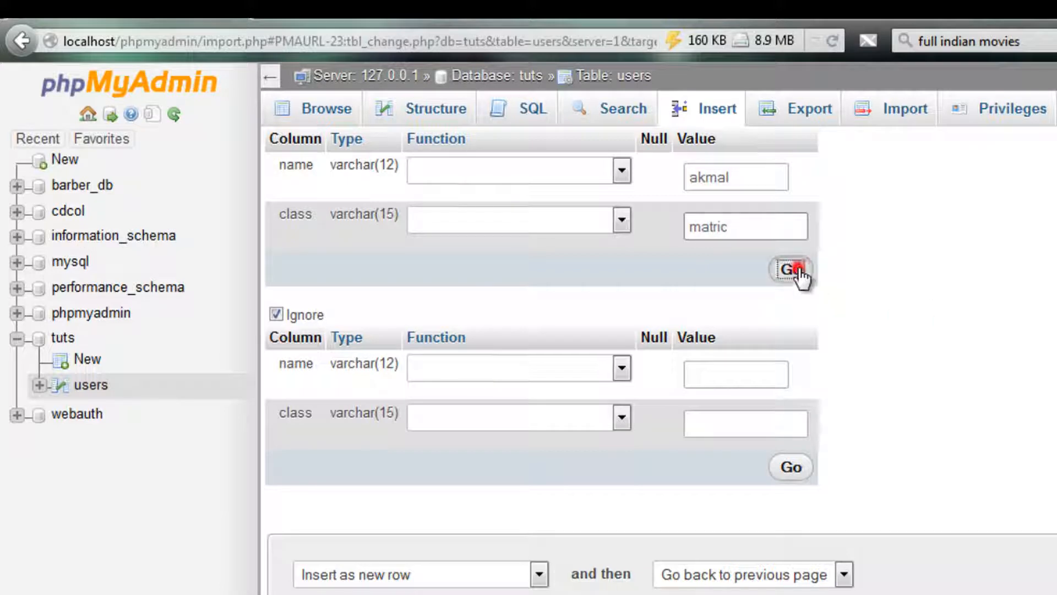
pyautogui.click(791, 268)
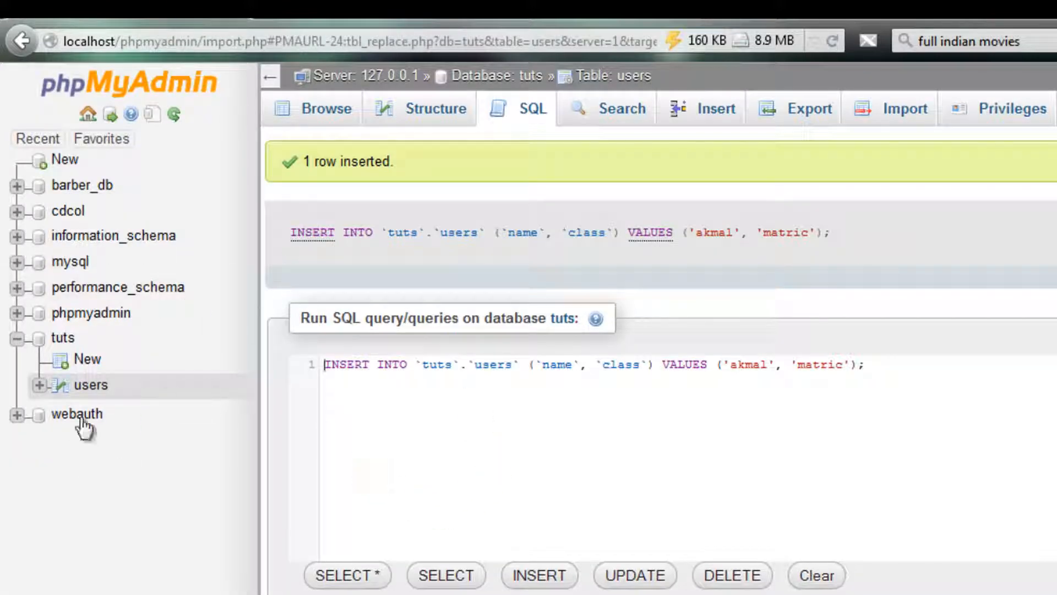
pyautogui.click(326, 109)
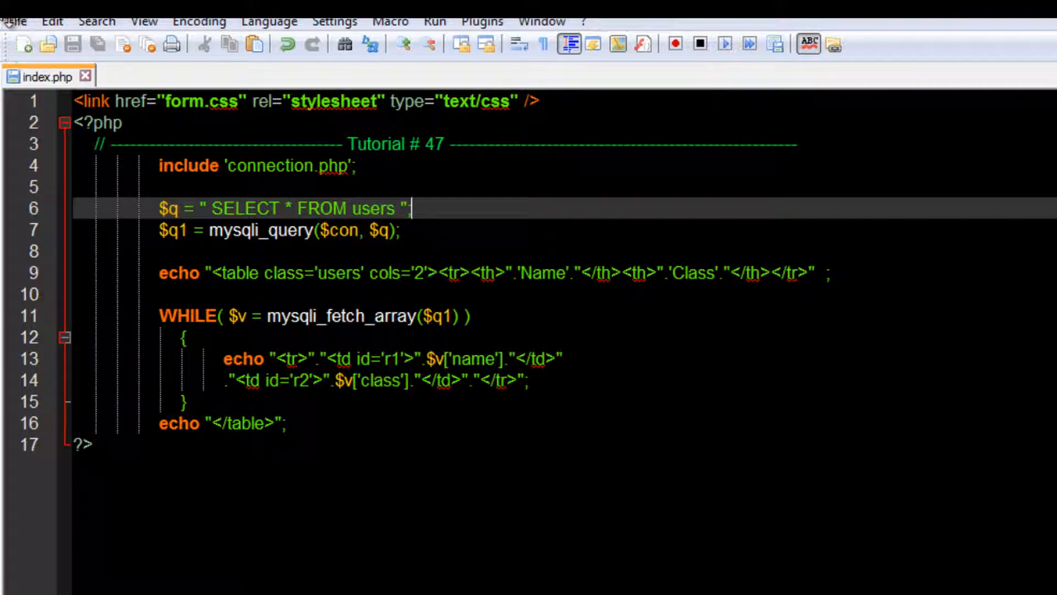
# - In form.css set #r1 width 120px and #r2 width 80px
pyautogui.click(14, 21)
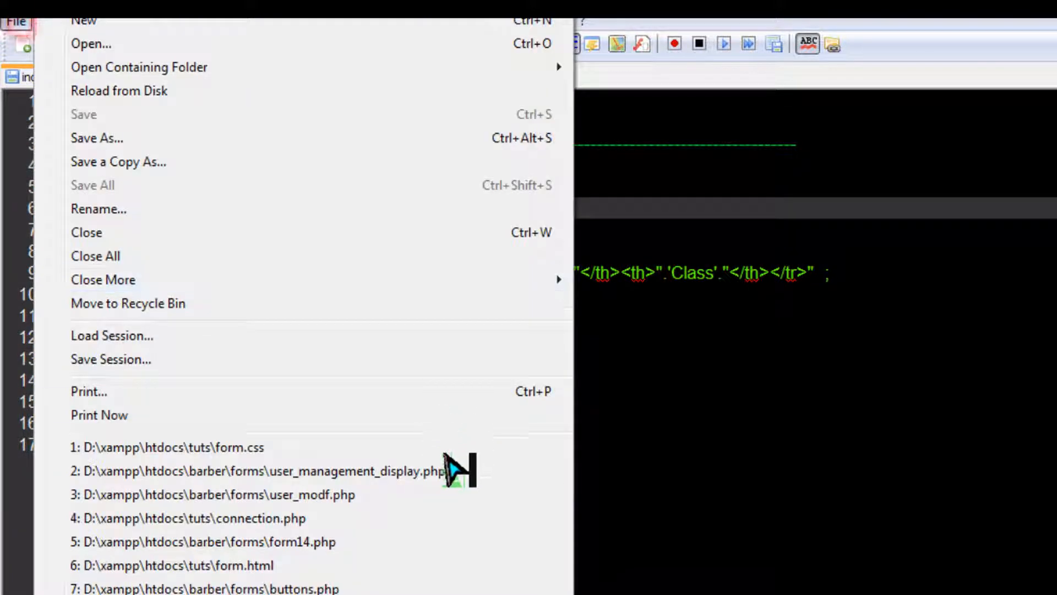
pyautogui.click(167, 447)
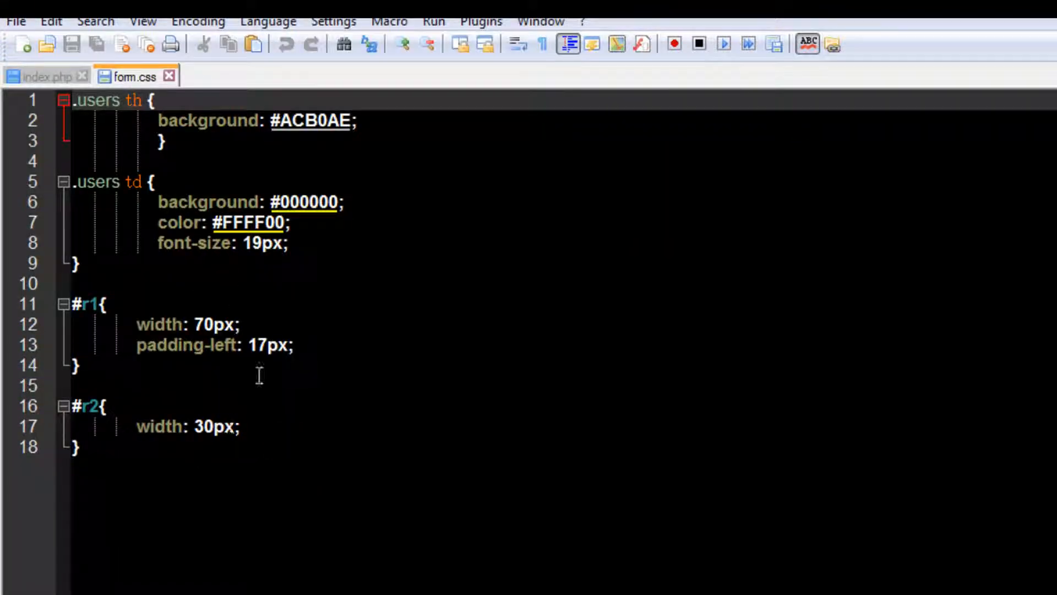
pyautogui.click(196, 426)
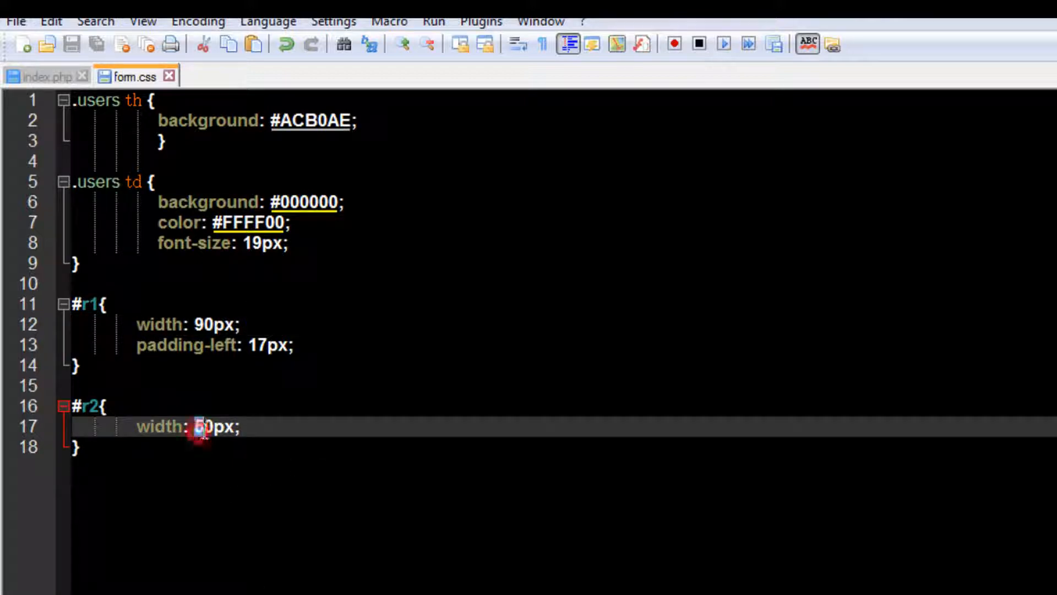
pyautogui.write('8')
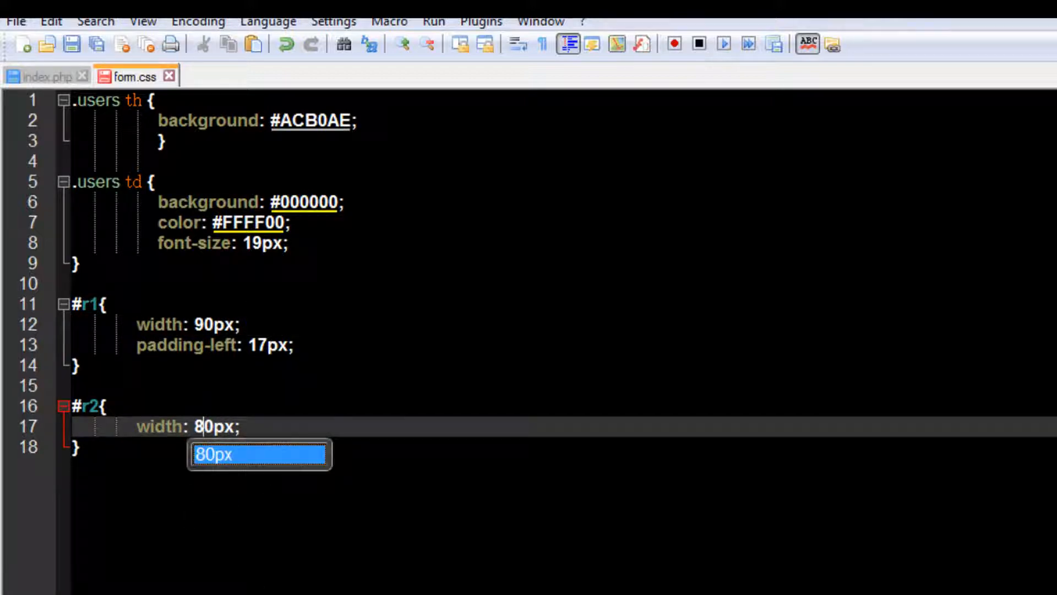
pyautogui.click(202, 323)
pyautogui.write('12')
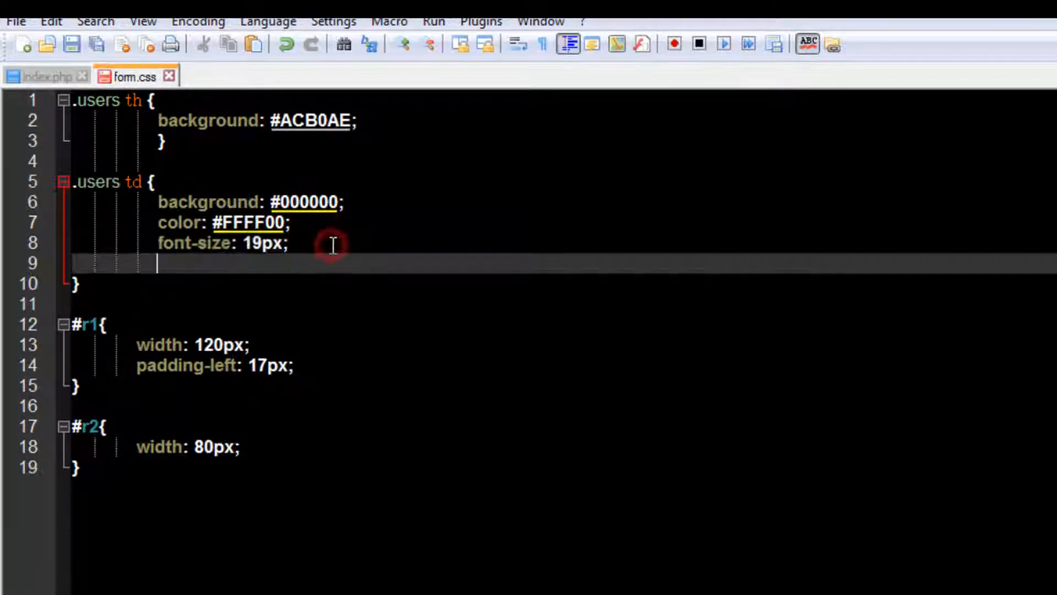
# - Give .users td a height of 37px and save form.css
pyautogui.write('height:')
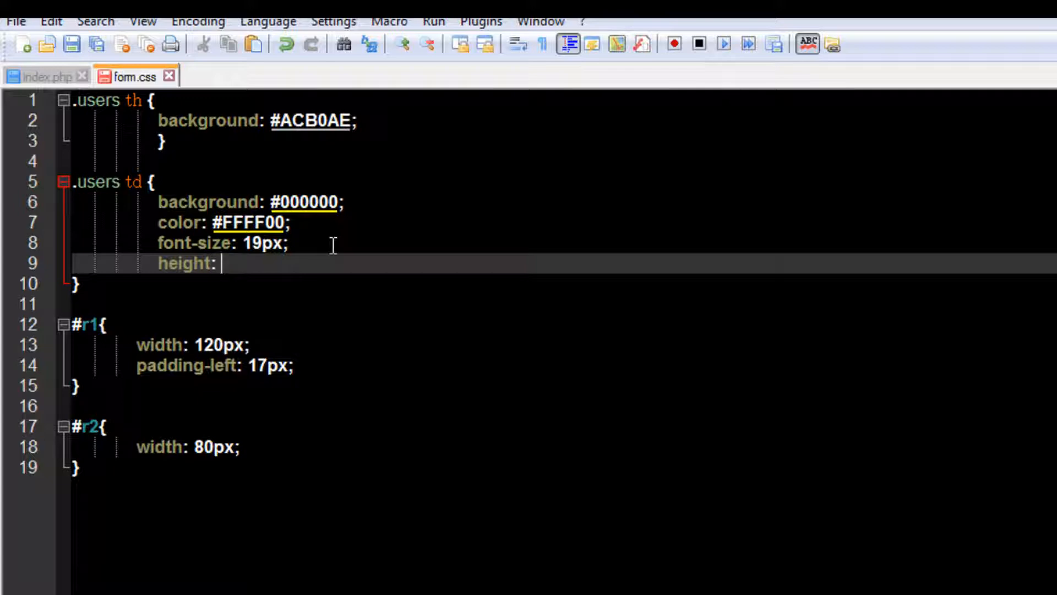
pyautogui.write('50px')
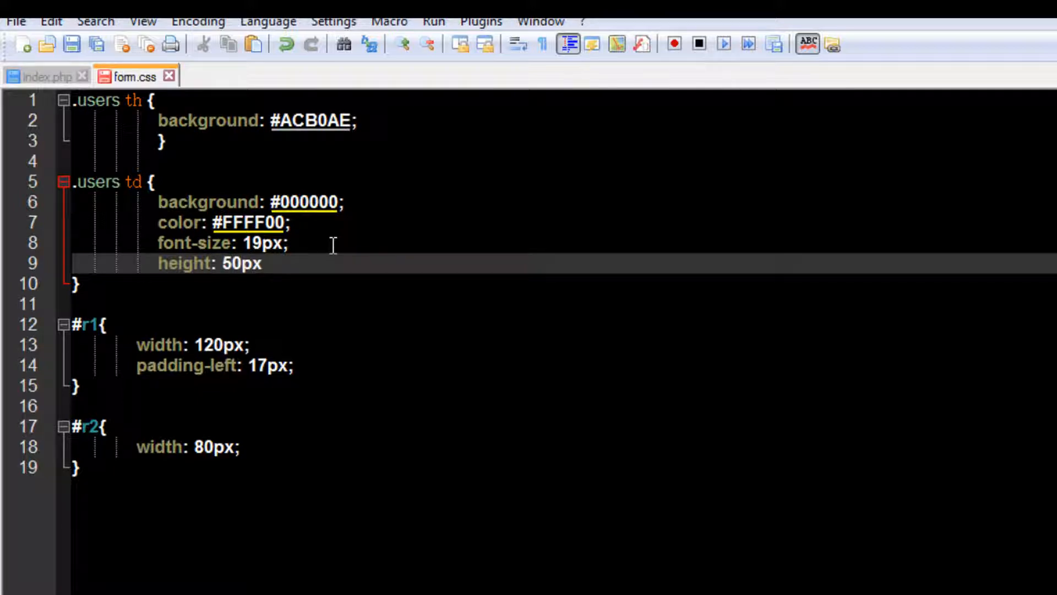
pyautogui.write(';')
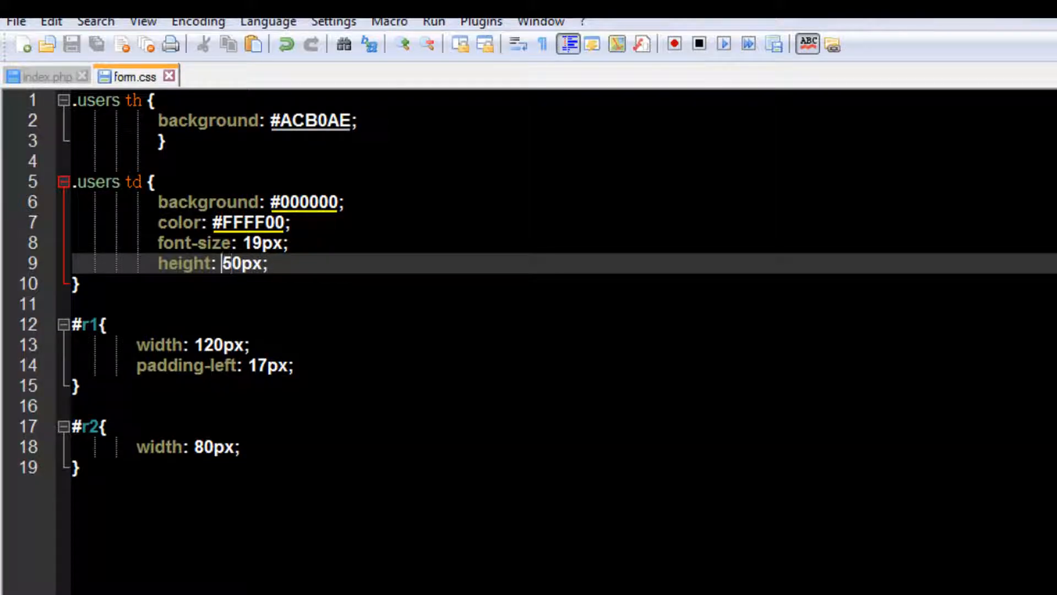
pyautogui.write('37')
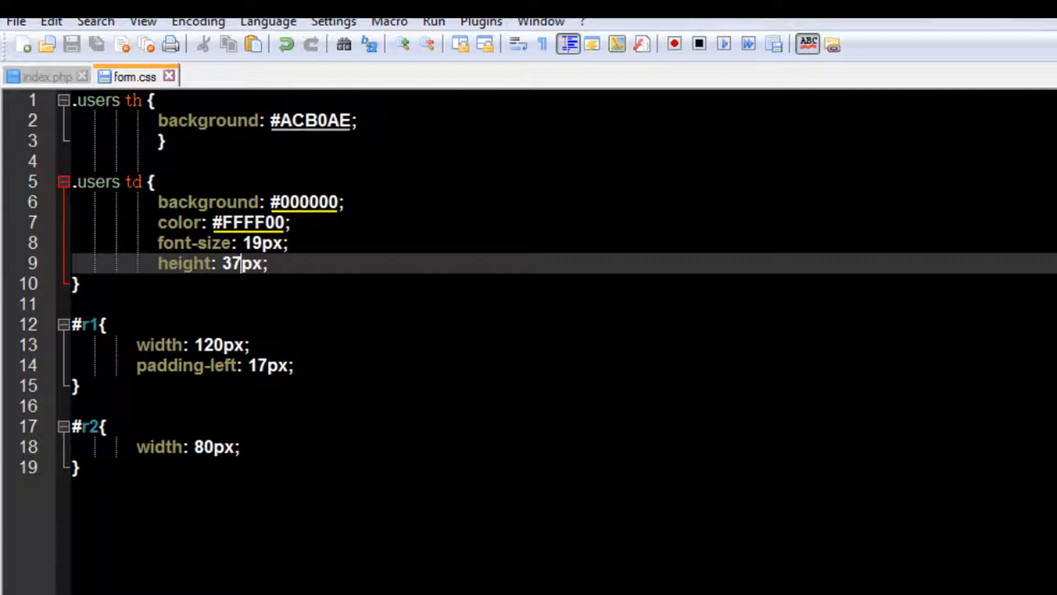
pyautogui.click(45, 78)
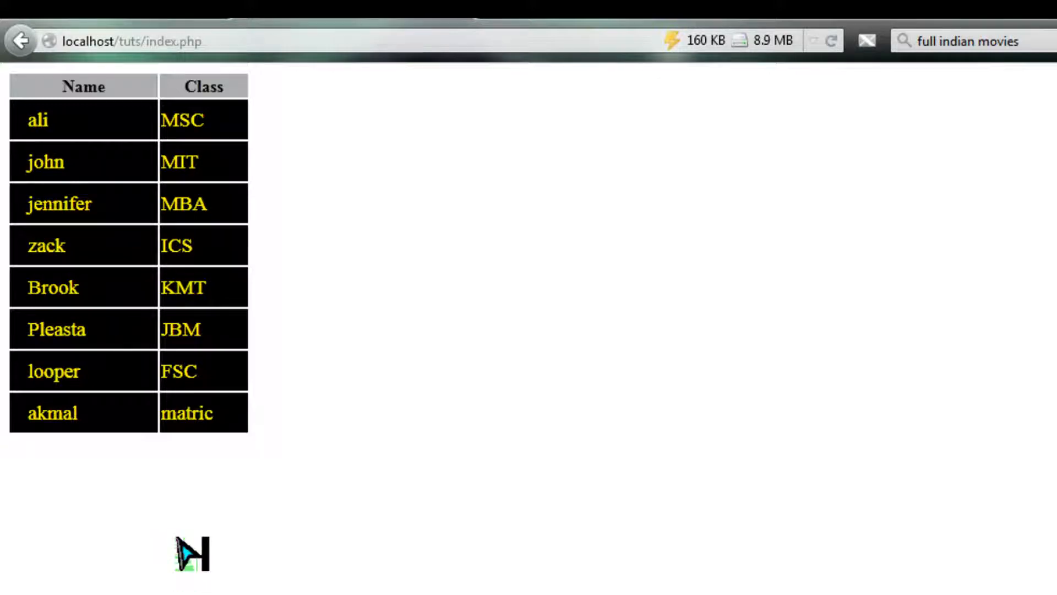
pyautogui.moveTo(212, 566)
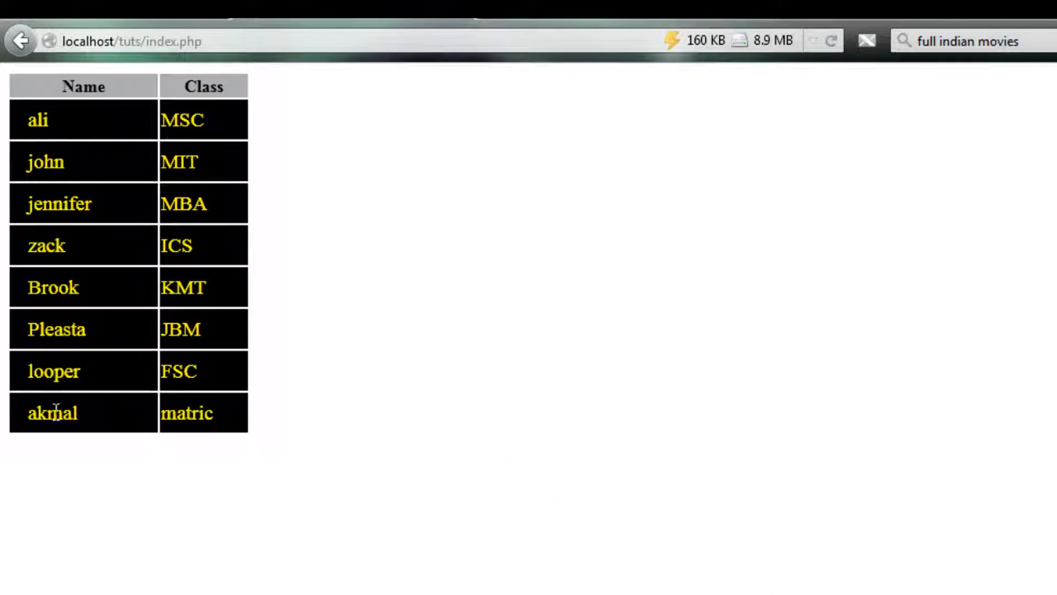
# - View the unsorted users table on localhost/tuts/index.php
pyautogui.doubleClick(52, 413)
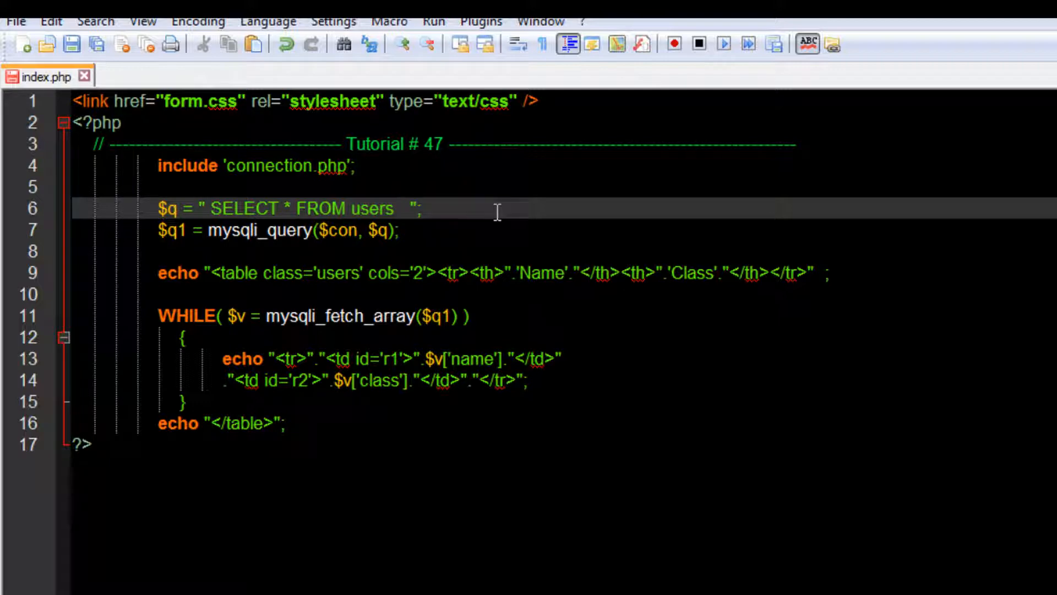
# - Add ORDER BY name to the SELECT * FROM users query
pyautogui.write('O')
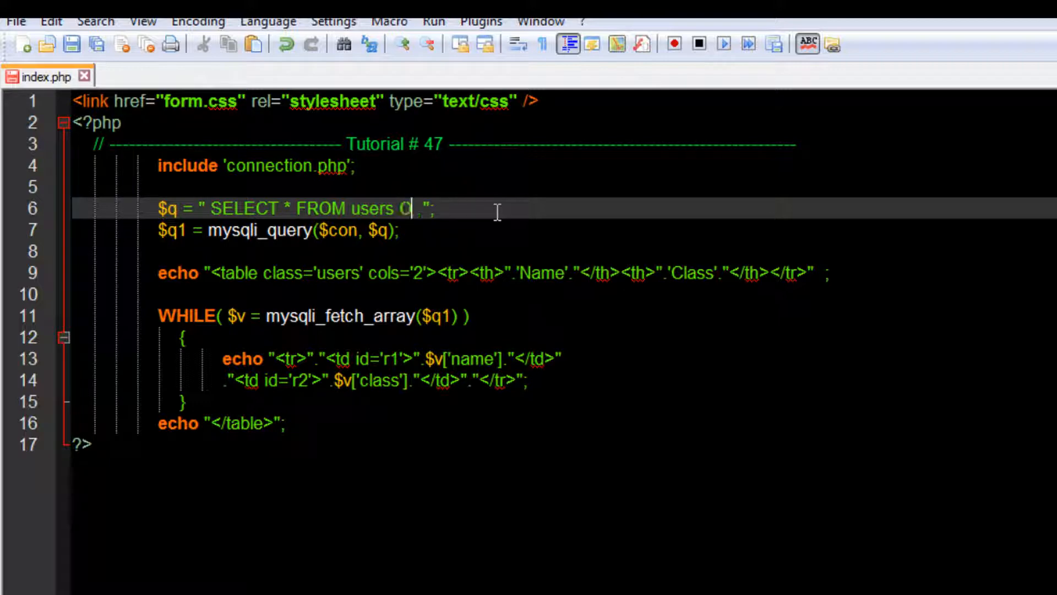
pyautogui.write('DER B')
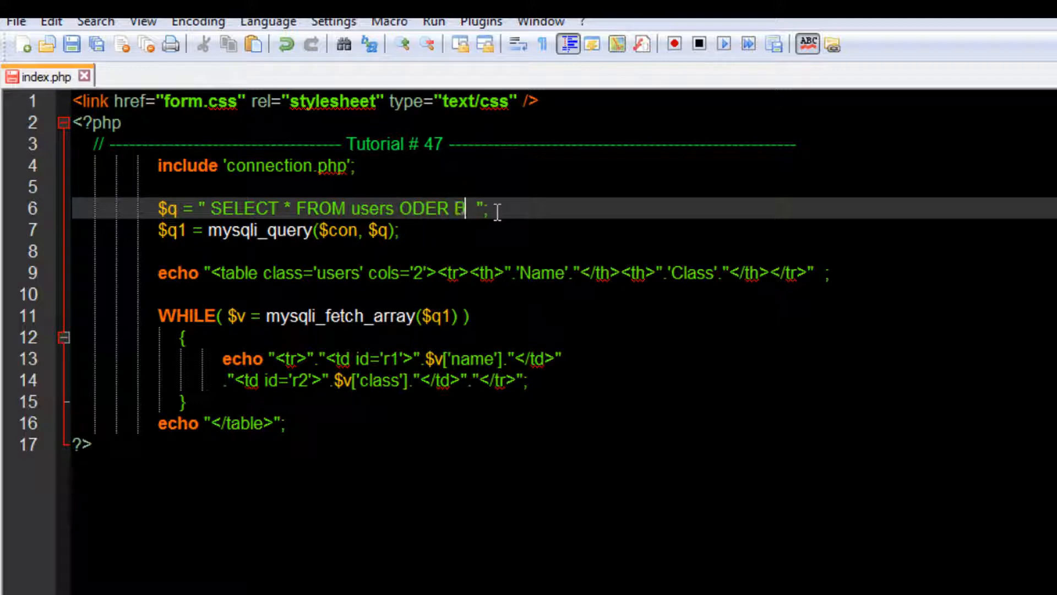
pyautogui.write('BY')
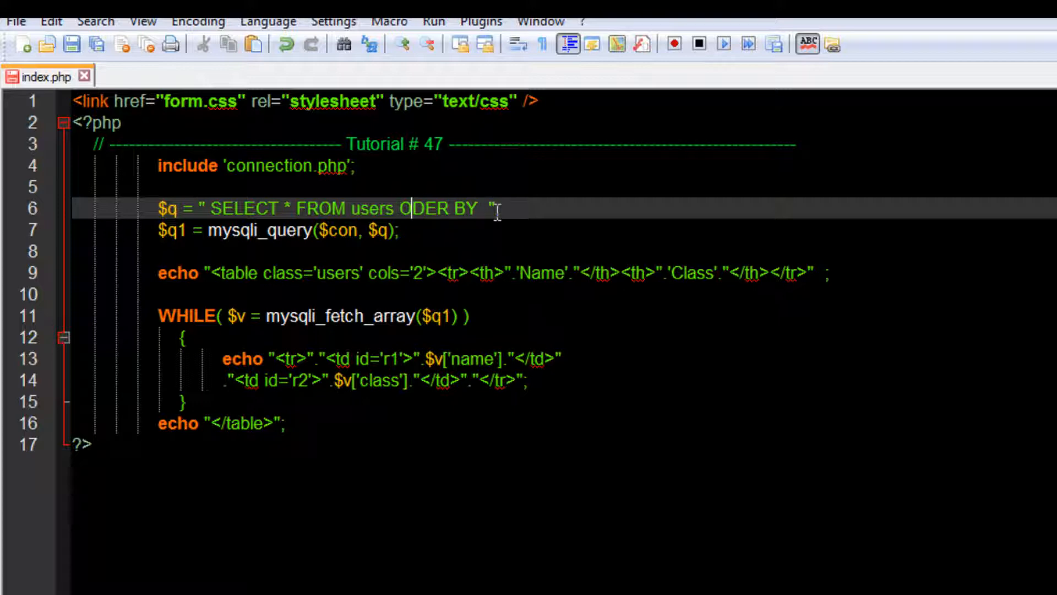
pyautogui.write('RDER')
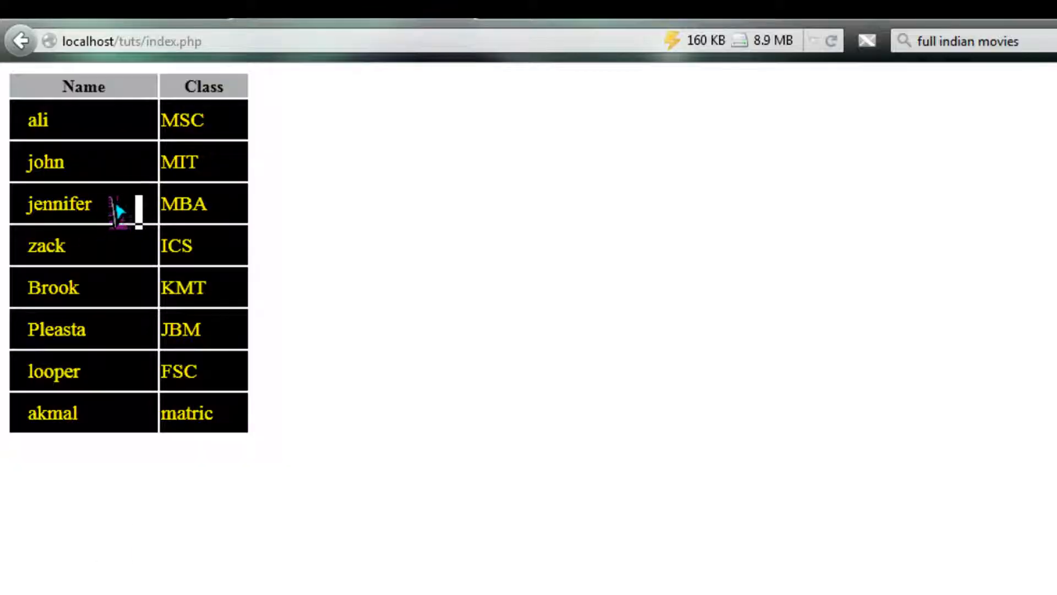
pyautogui.moveTo(102, 287)
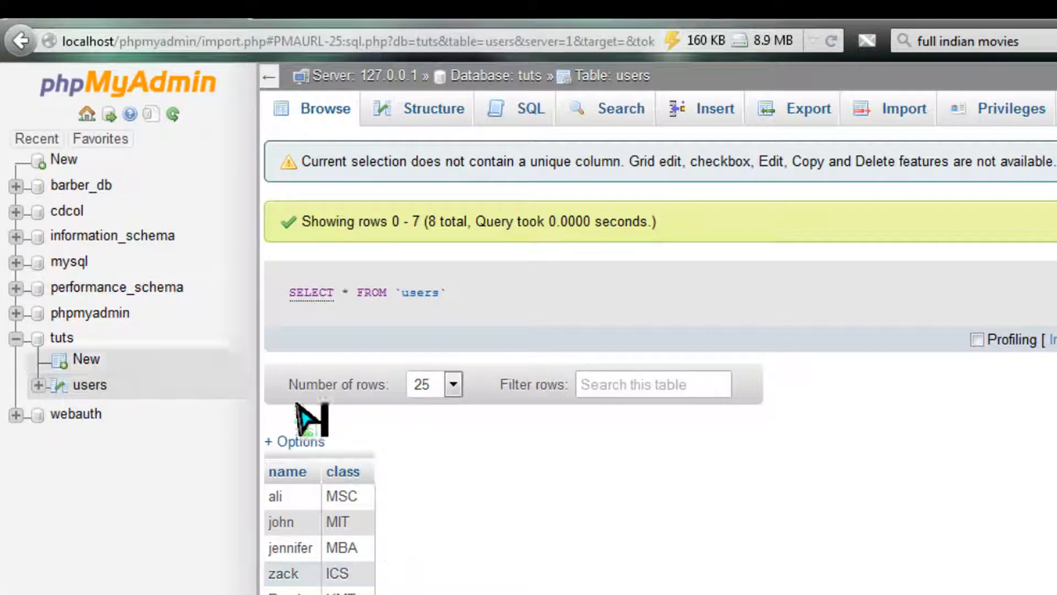
pyautogui.moveTo(289, 470)
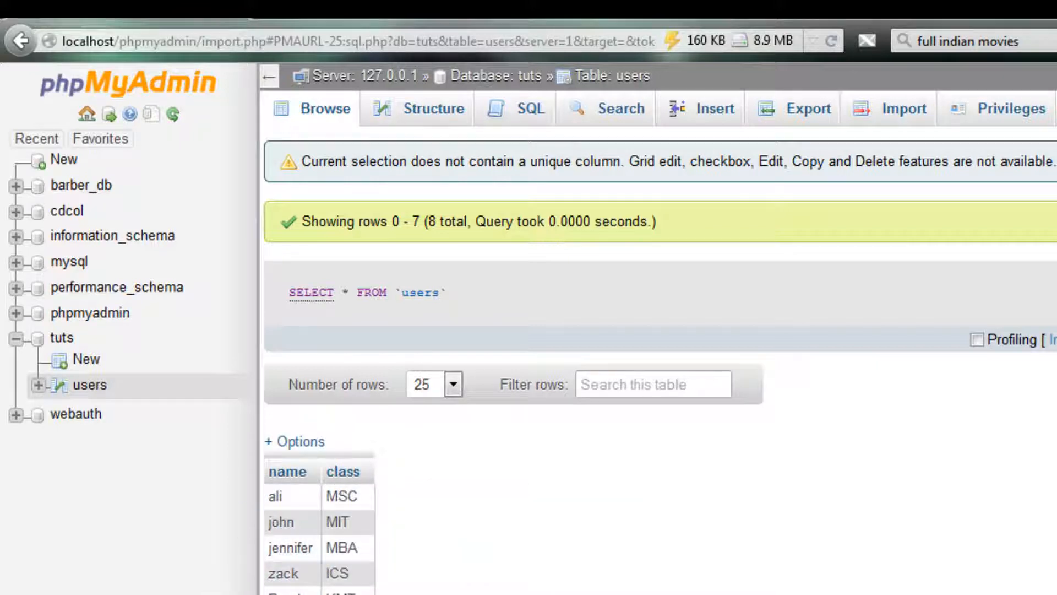
pyautogui.moveTo(286, 470)
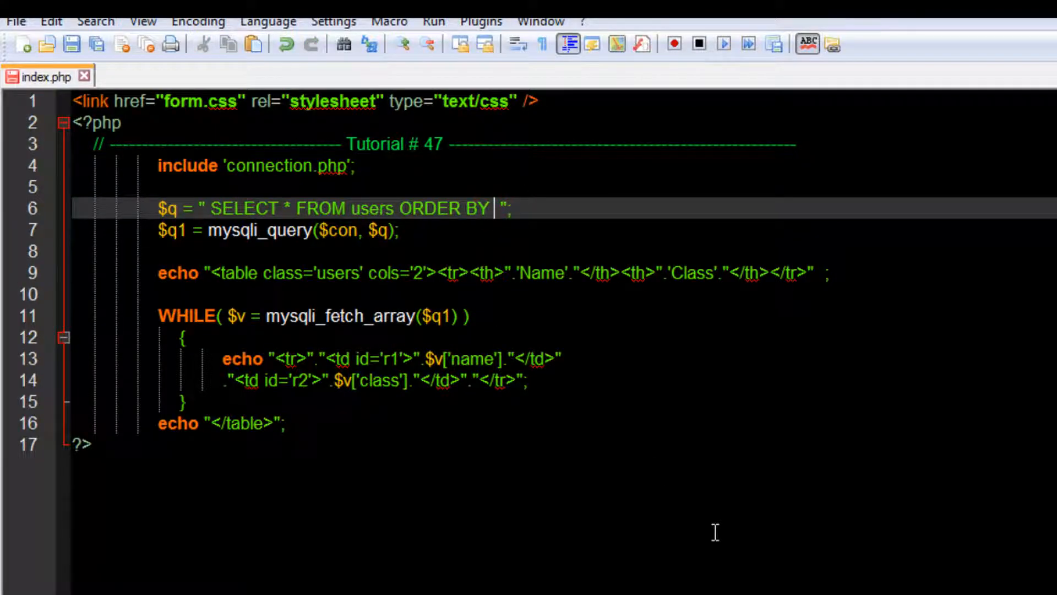
pyautogui.write('name')
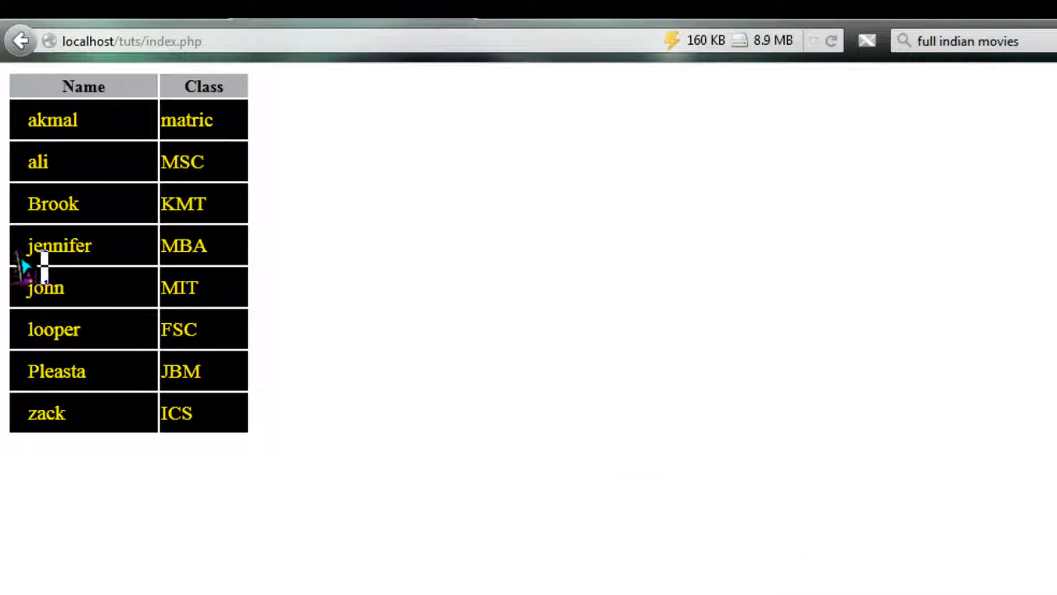
# - Reload index.php to show the users sorted alphabetically by name
pyautogui.doubleClick(53, 120)
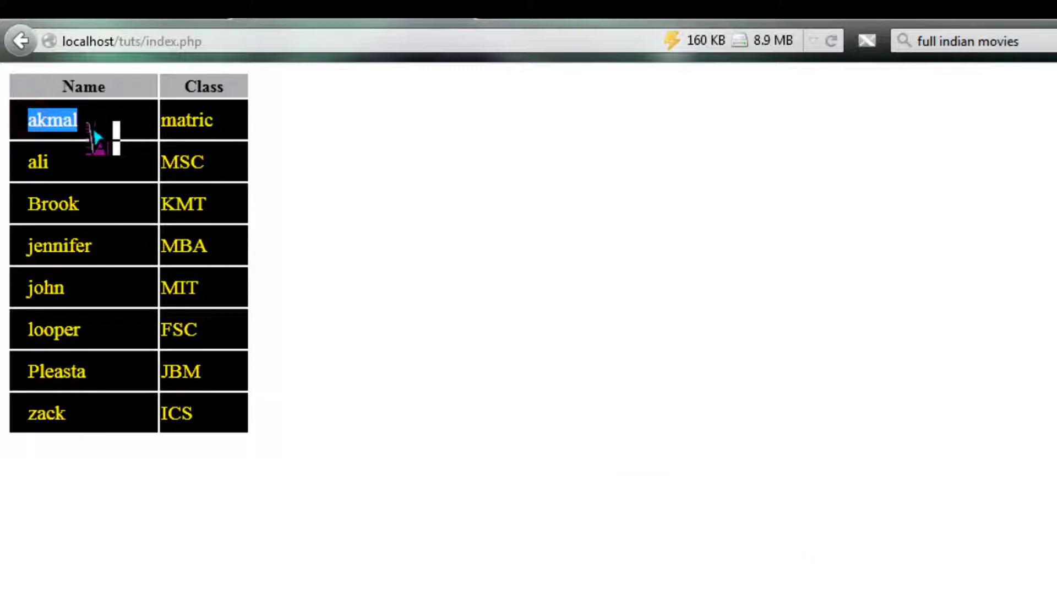
pyautogui.moveTo(458, 222)
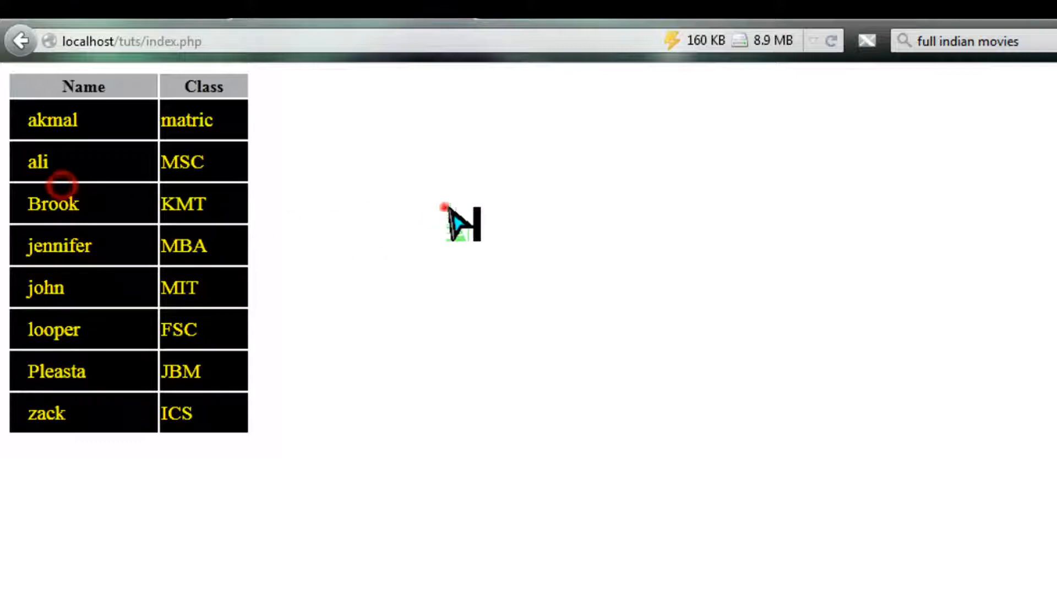
pyautogui.doubleClick(83, 85)
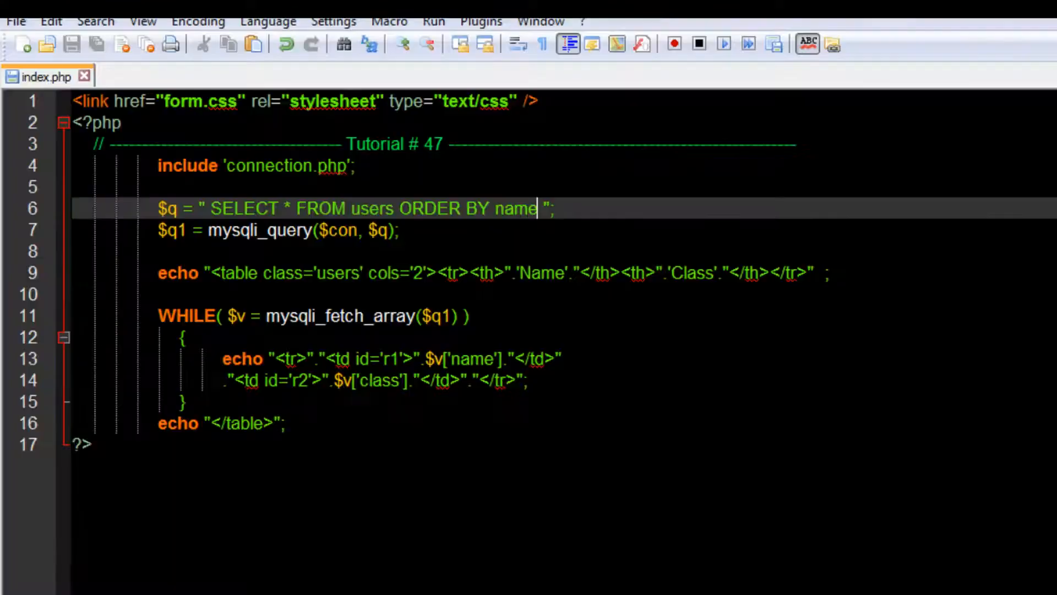
# - Change the ORDER BY column from name to class
pyautogui.doubleClick(516, 208)
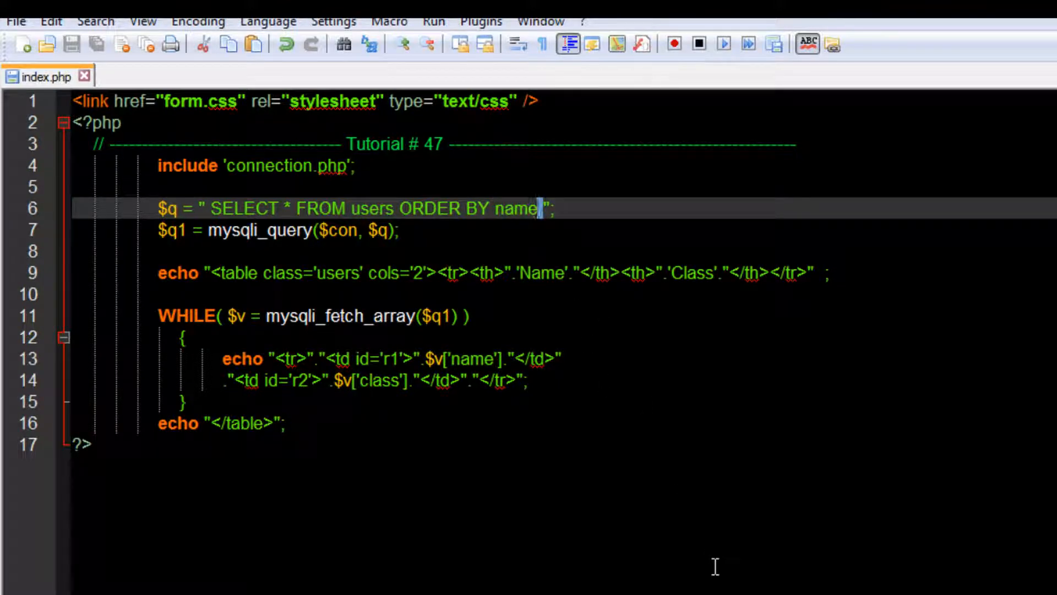
pyautogui.write('clas')
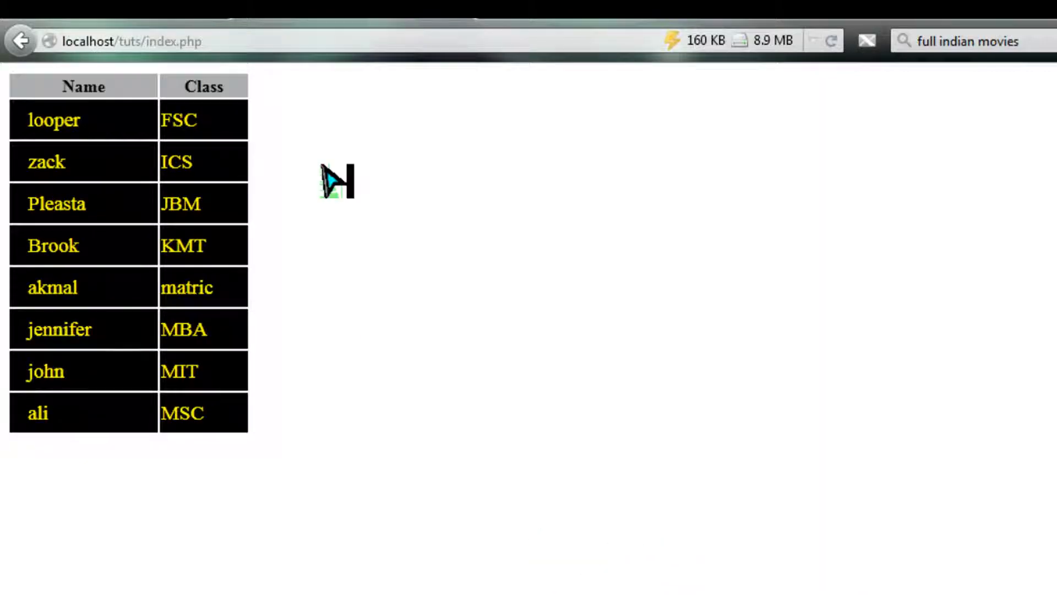
pyautogui.moveTo(168, 131)
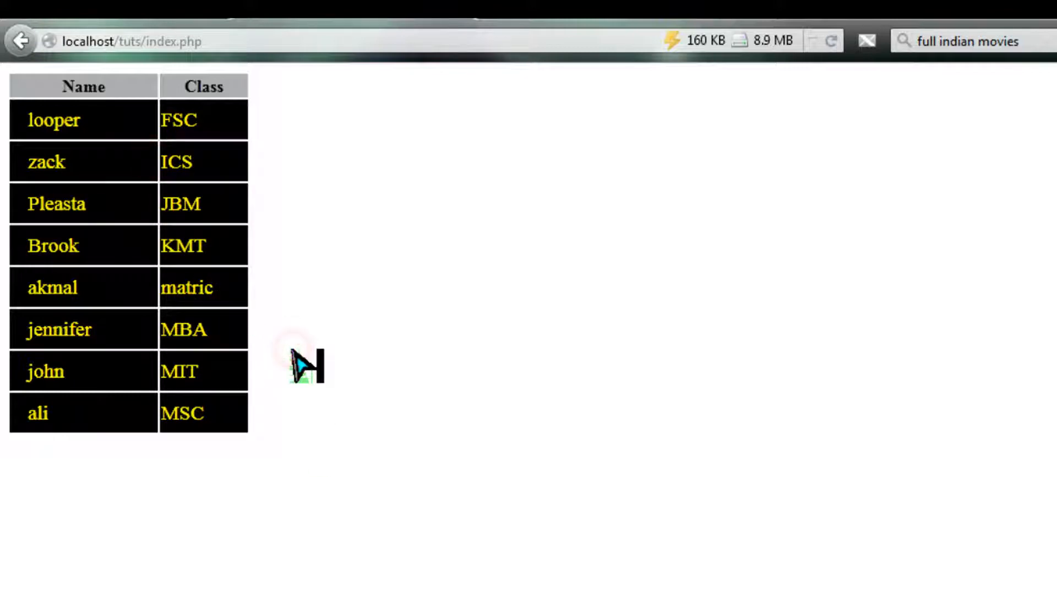
pyautogui.moveTo(296, 422)
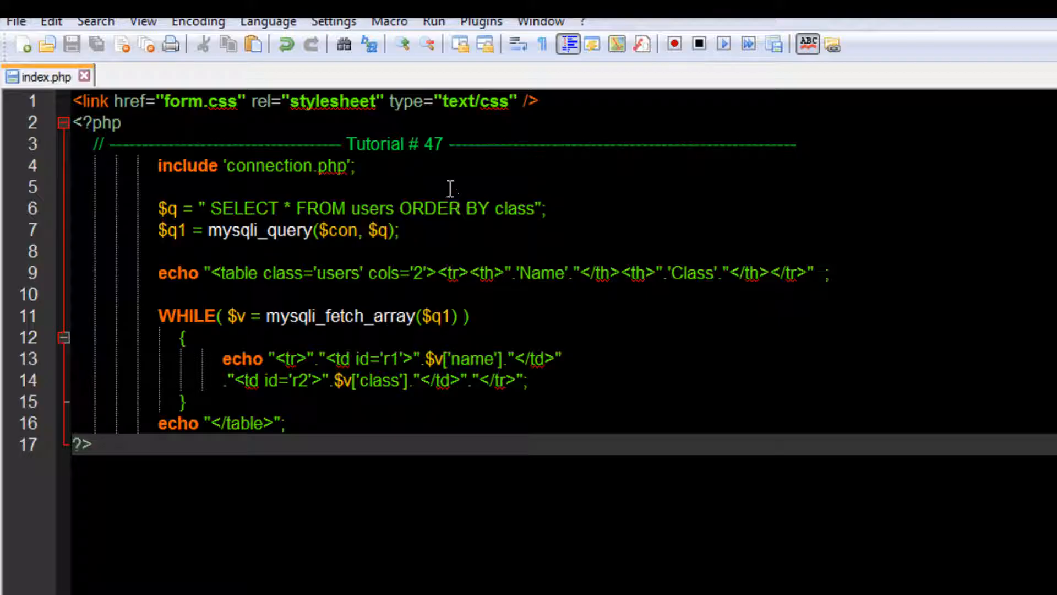
pyautogui.moveTo(455, 201)
pyautogui.write('www.')
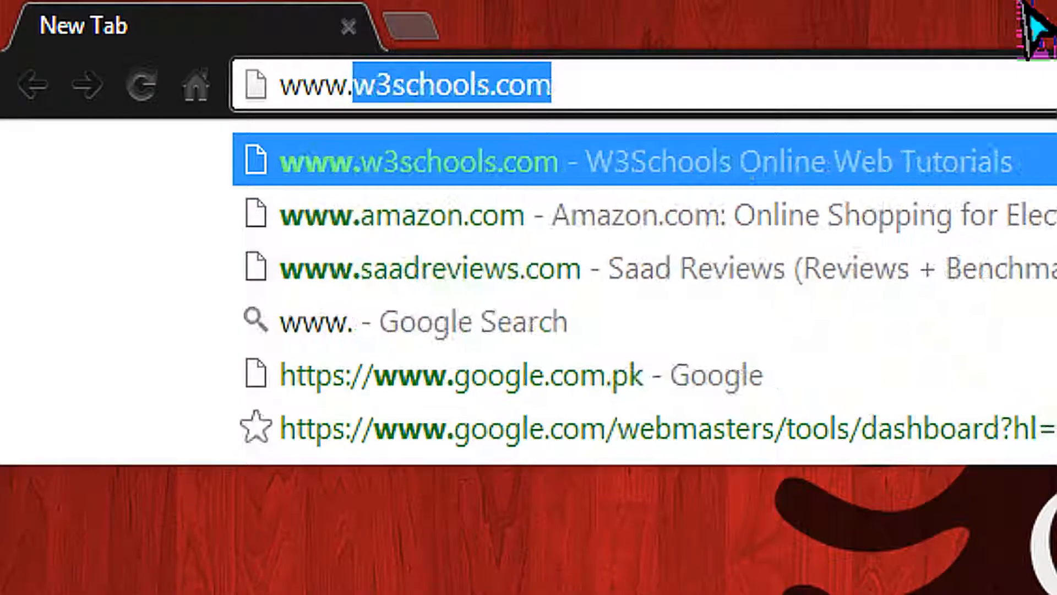
# - Go to the tutorial site and open the xHTML/ HTML lesson series
pyautogui.click(428, 267)
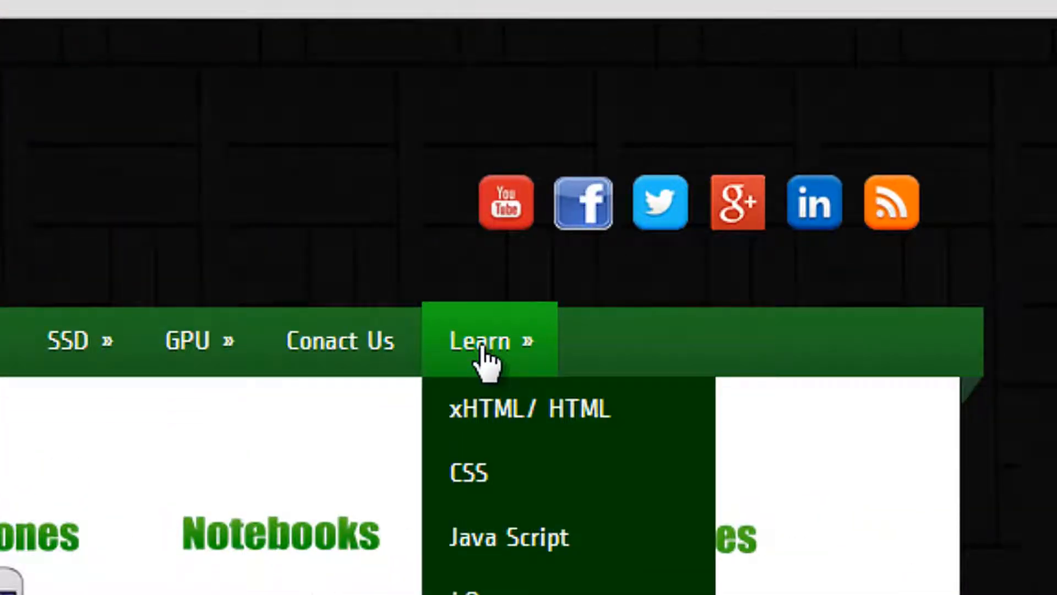
pyautogui.moveTo(519, 419)
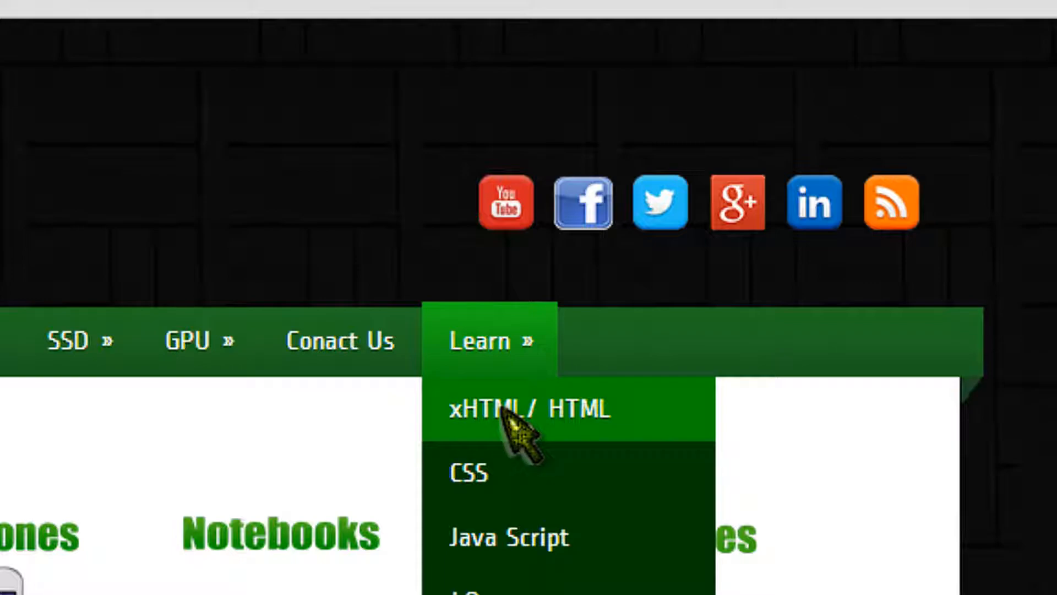
pyautogui.click(529, 410)
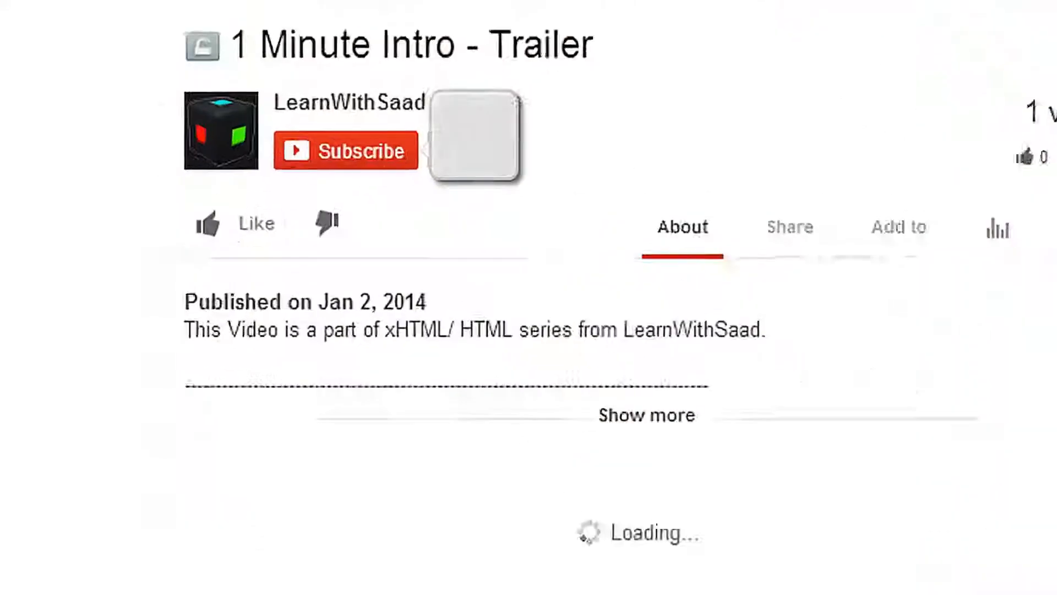